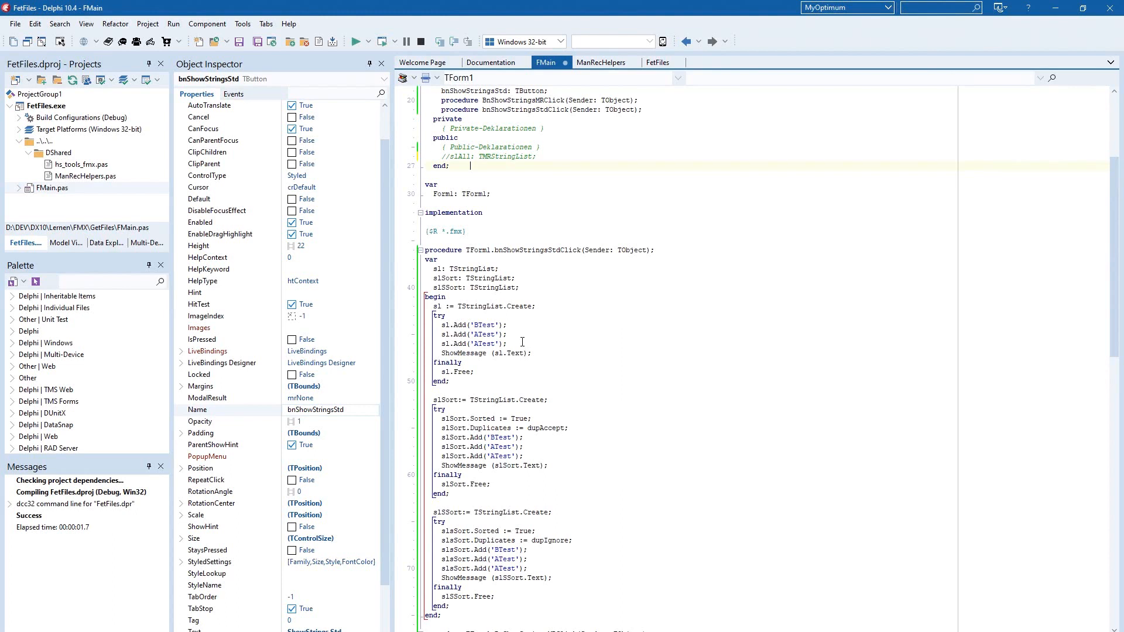
{"action": "mouse_move", "coordinate": [542, 366]}
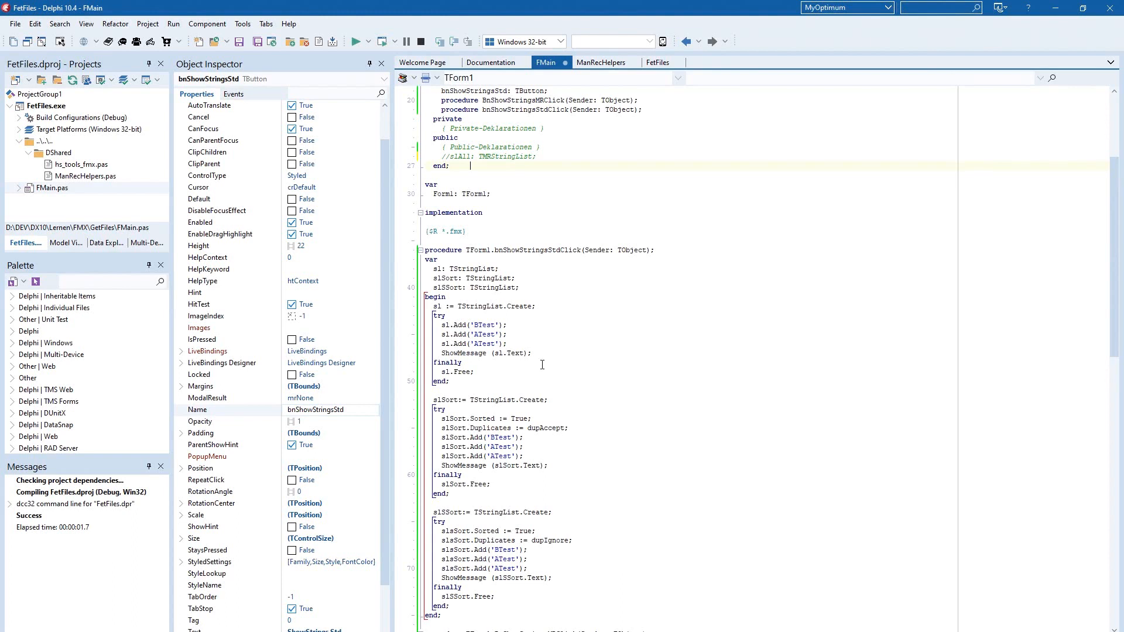
{"action": "mouse_move", "coordinate": [541, 365]}
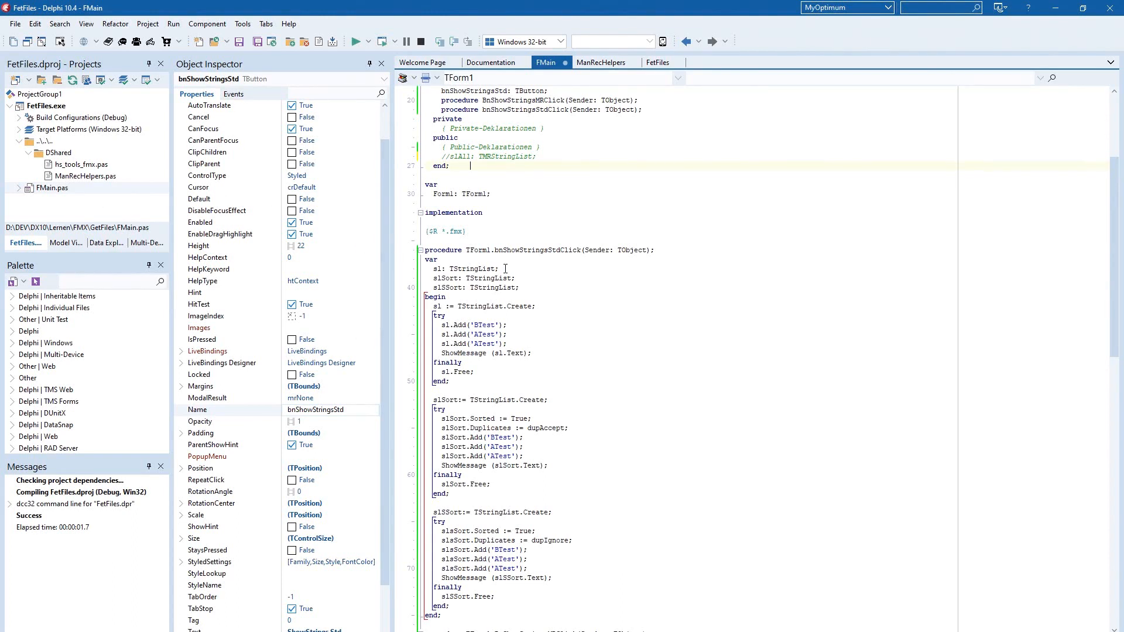
{"action": "mouse_move", "coordinate": [527, 293]}
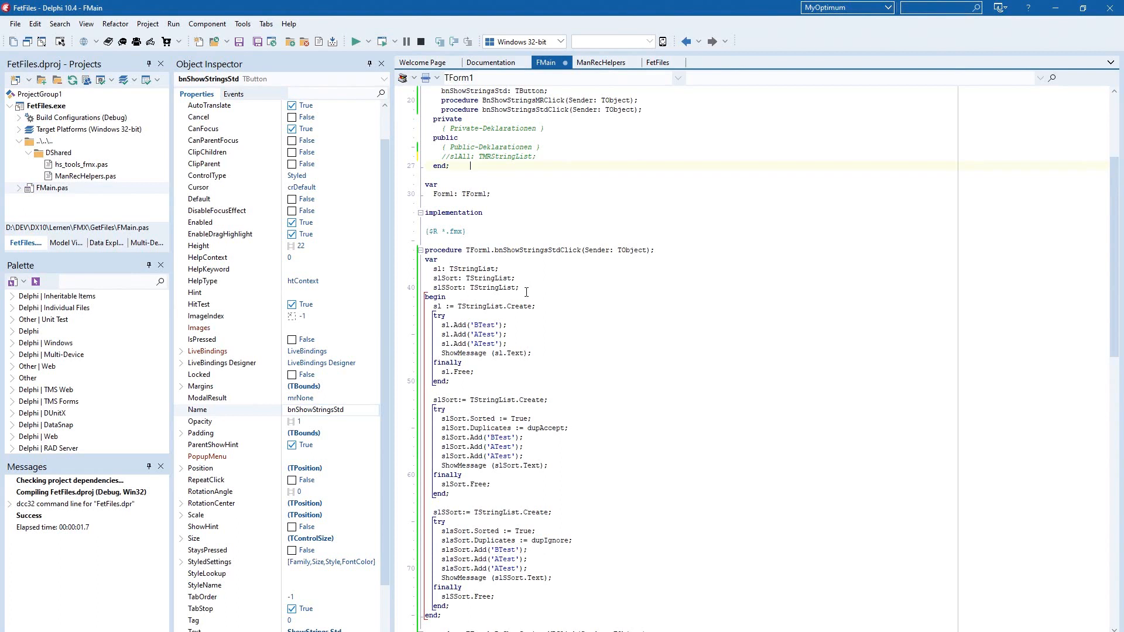
{"action": "mouse_move", "coordinate": [552, 376]}
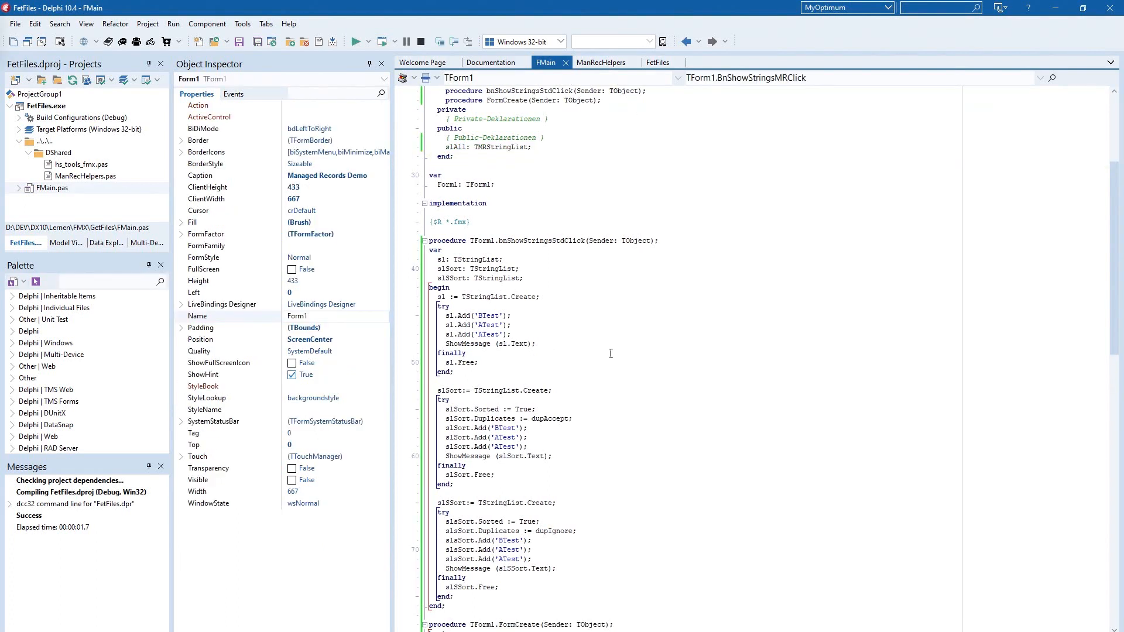
Position the cursor in the demo's source before running it.
{"action": "left_click", "coordinate": [579, 343]}
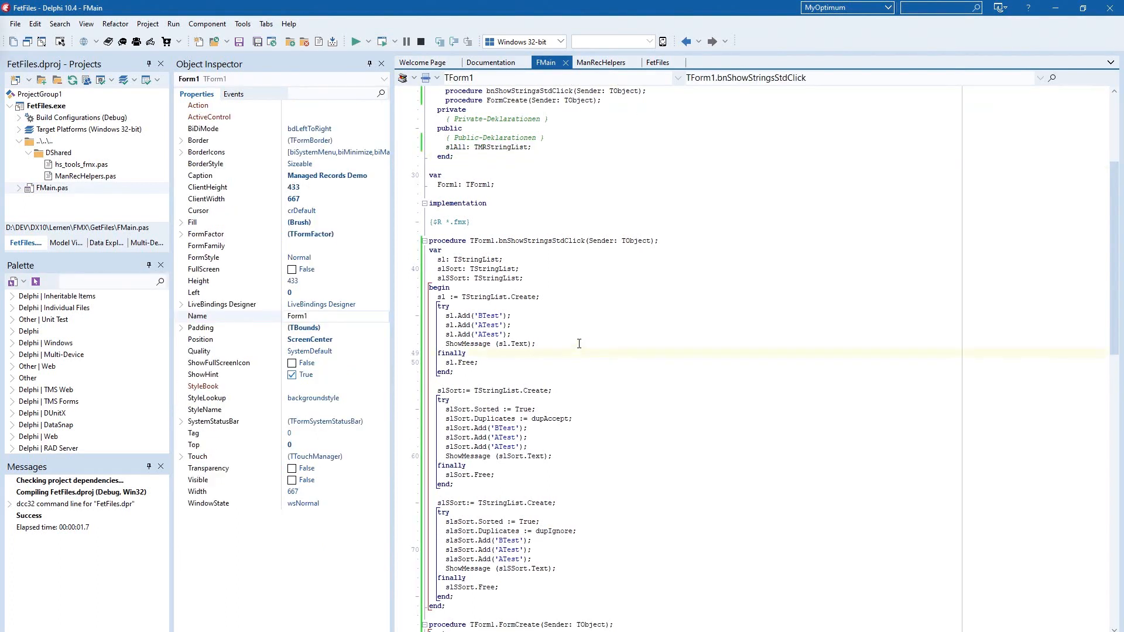
{"action": "mouse_move", "coordinate": [548, 308]}
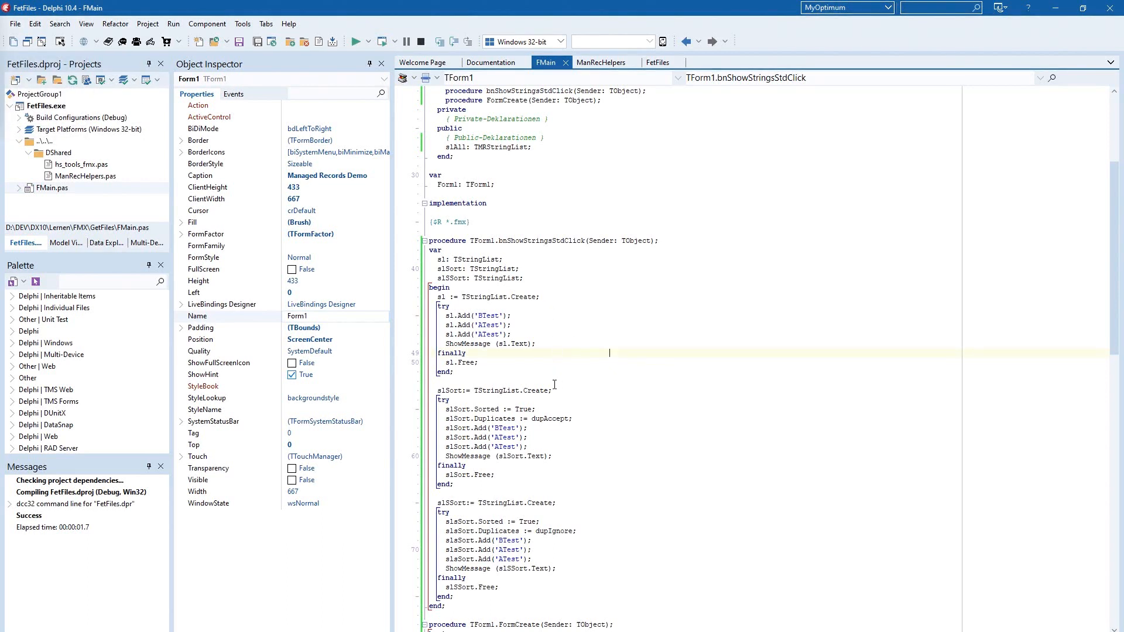
{"action": "mouse_move", "coordinate": [567, 429]}
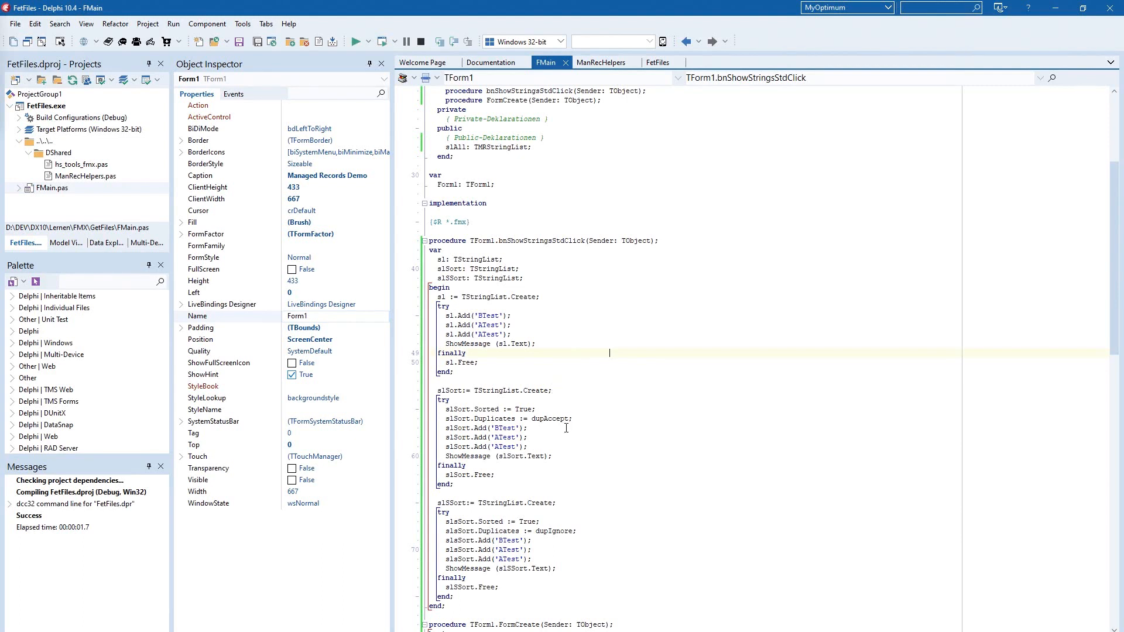
{"action": "mouse_move", "coordinate": [567, 427]}
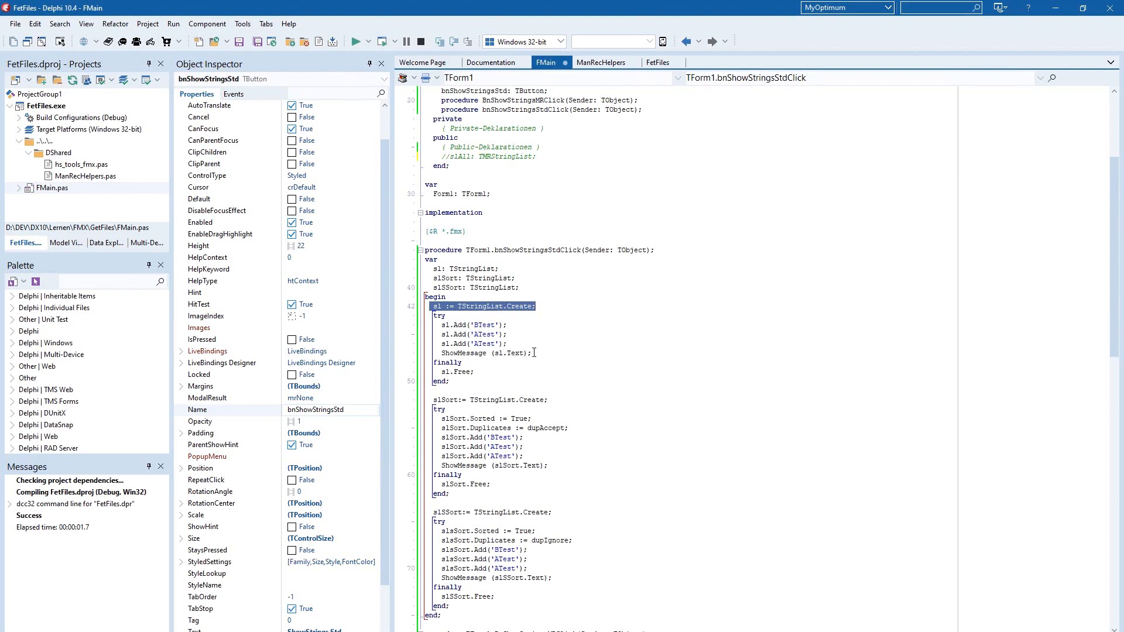
{"action": "left_click", "coordinate": [558, 355]}
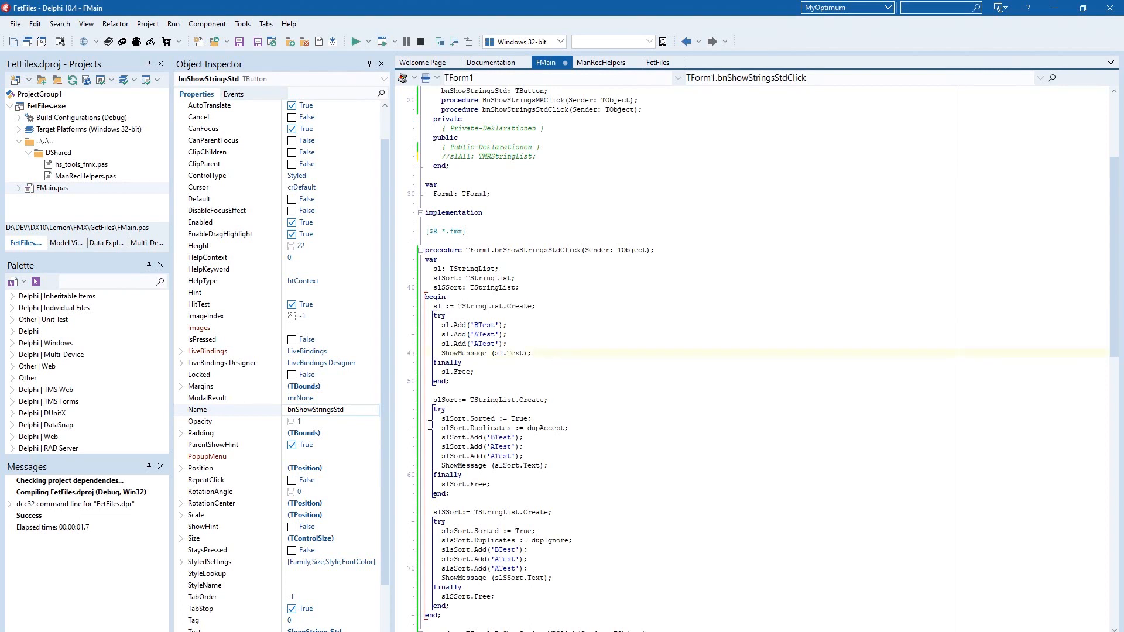
{"action": "double_click", "coordinate": [438, 409]}
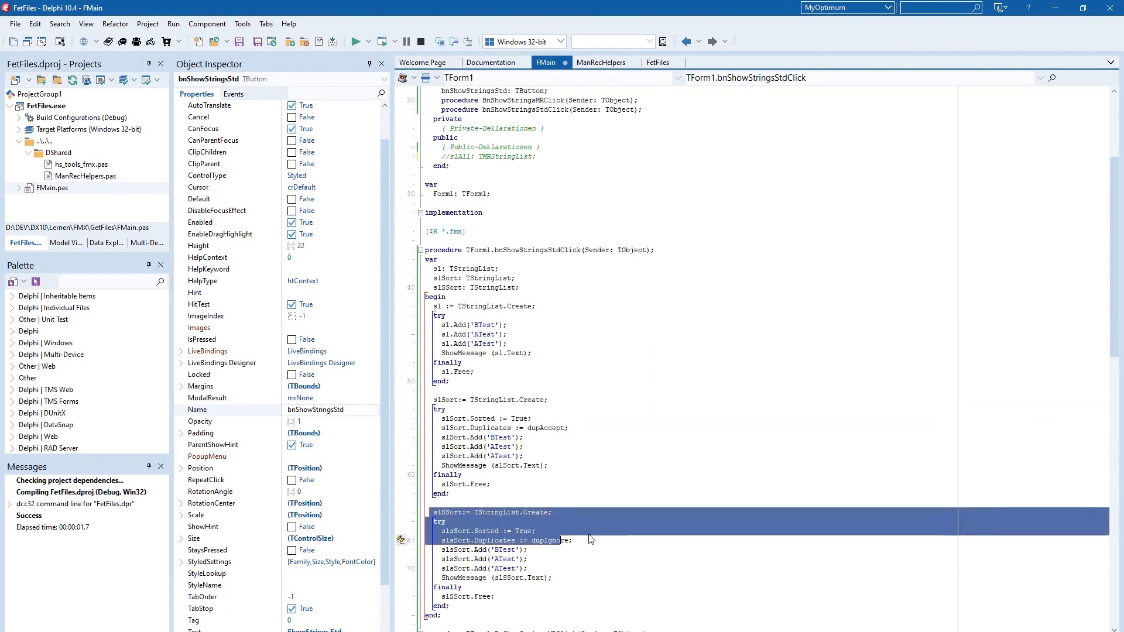
{"action": "mouse_move", "coordinate": [550, 567]}
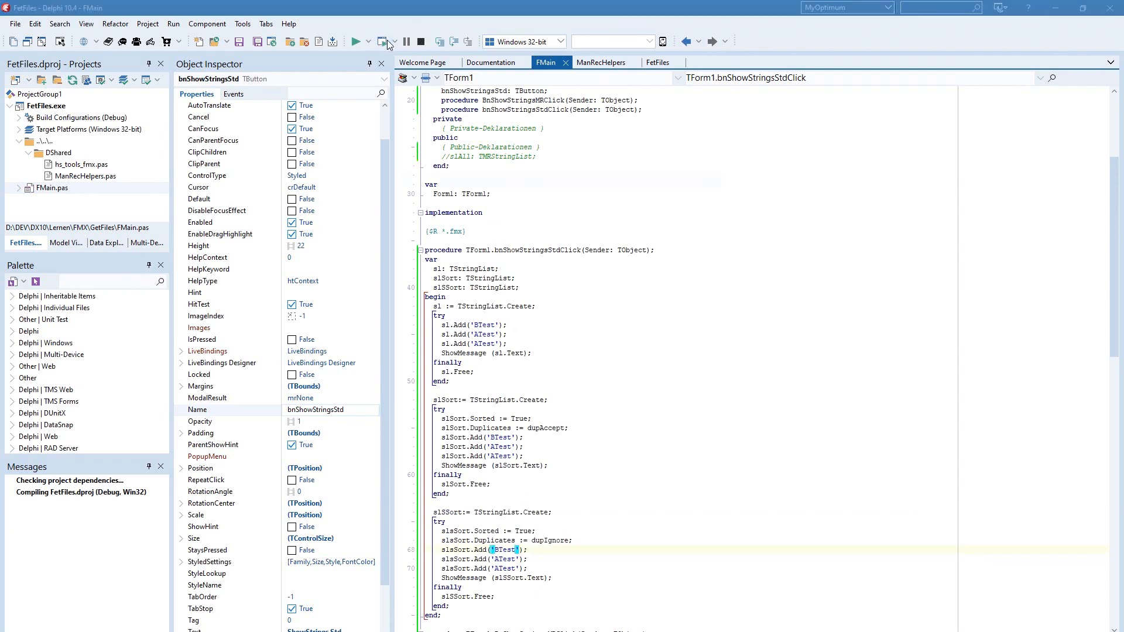
Run the Managed Records Demo and show the standard lists' 'ATest, BTest' message.
{"action": "left_click", "coordinate": [358, 41]}
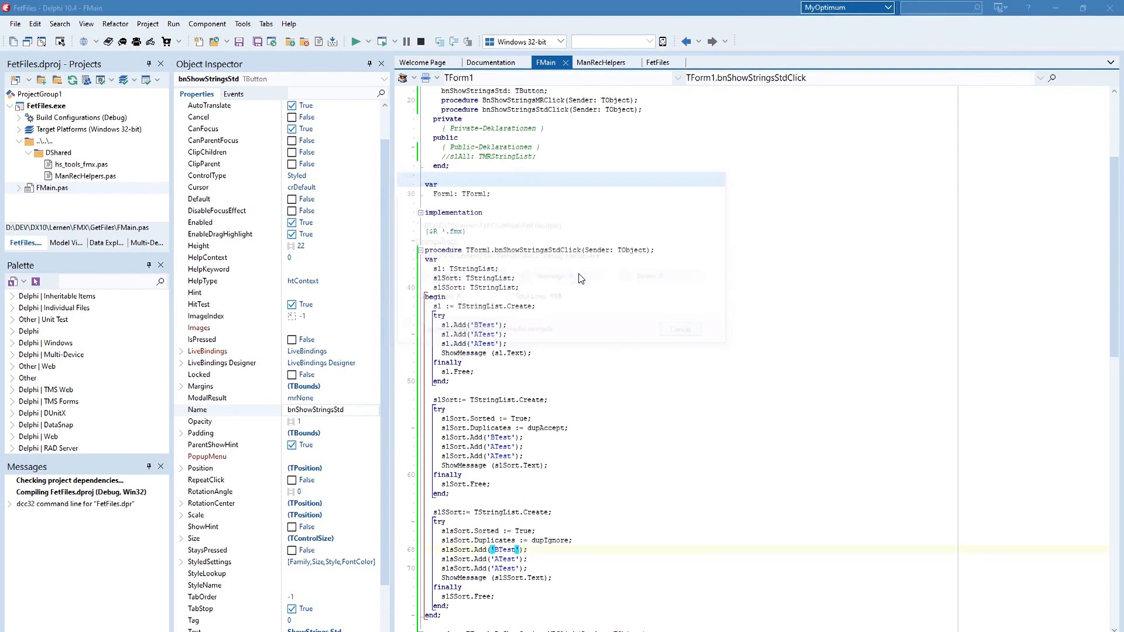
{"action": "left_click", "coordinate": [356, 41]}
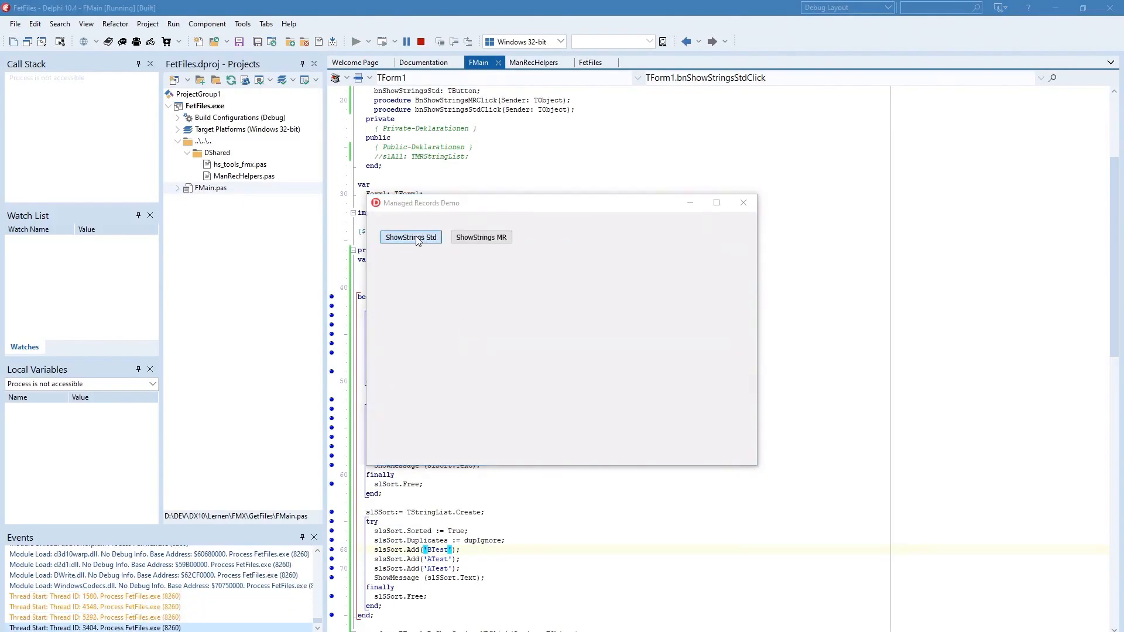
{"action": "left_click", "coordinate": [411, 238]}
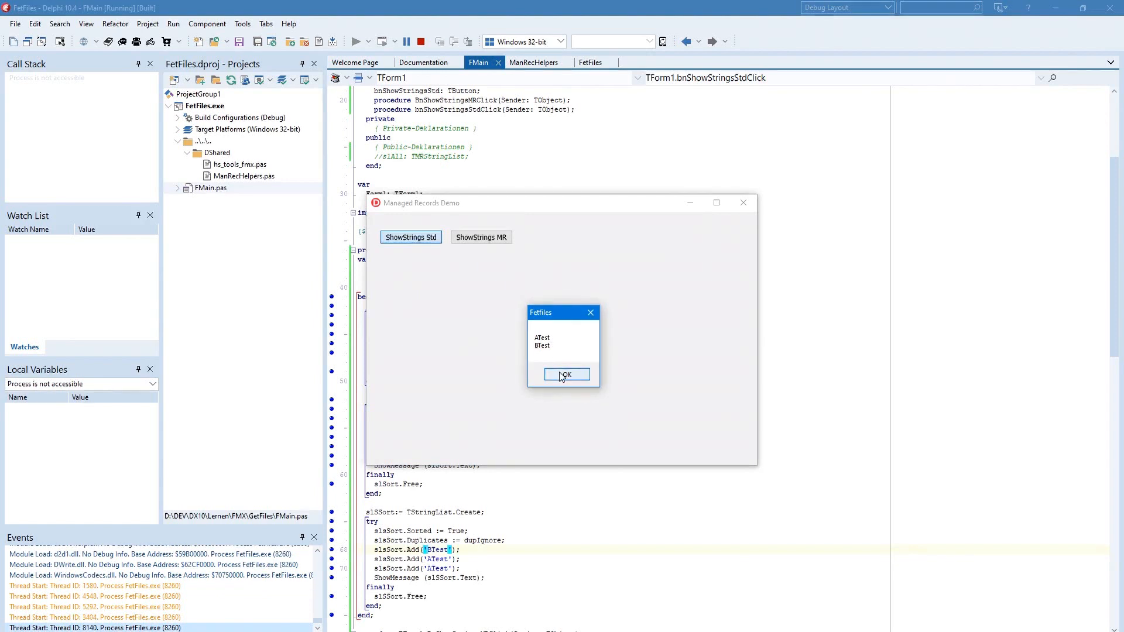
{"action": "left_click", "coordinate": [567, 374]}
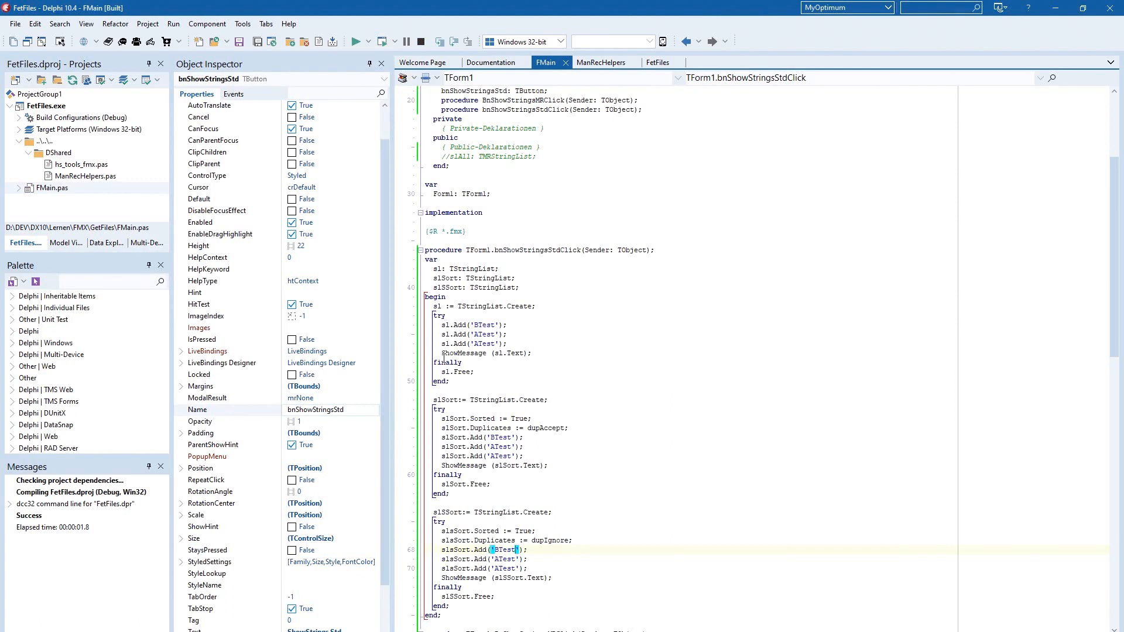
{"action": "mouse_move", "coordinate": [494, 397]}
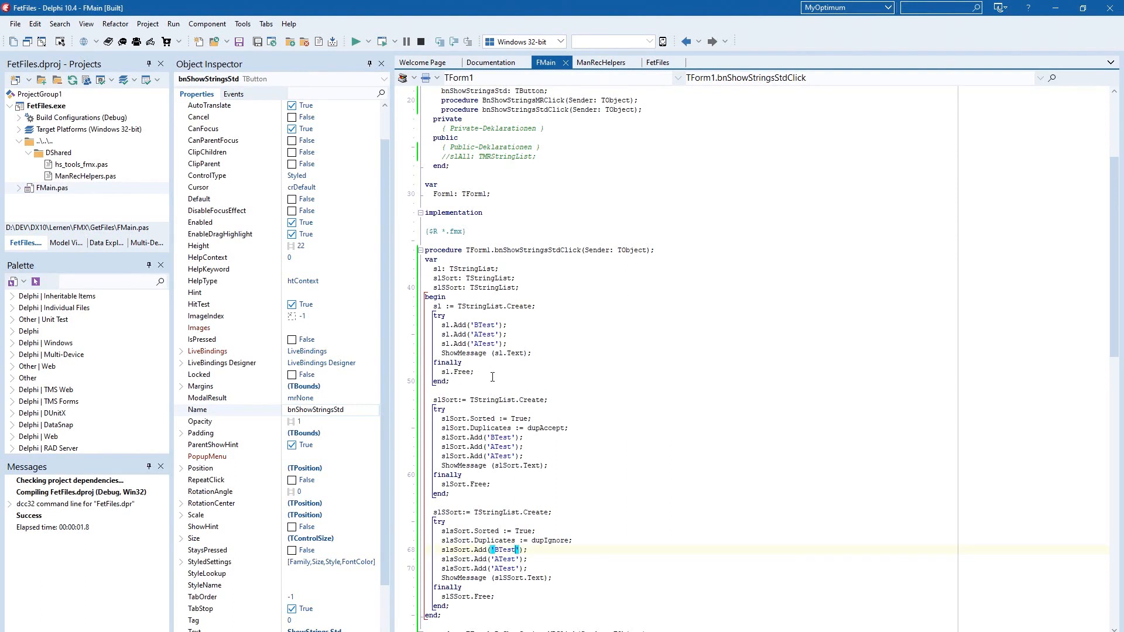
{"action": "mouse_move", "coordinate": [480, 378]}
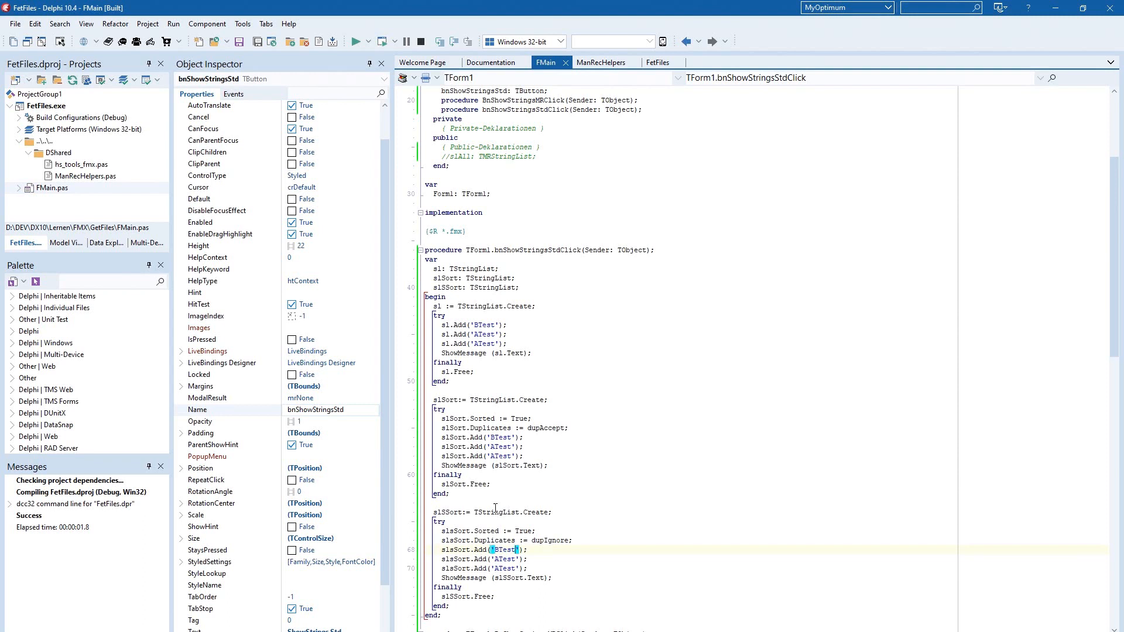
{"action": "mouse_move", "coordinate": [518, 385]}
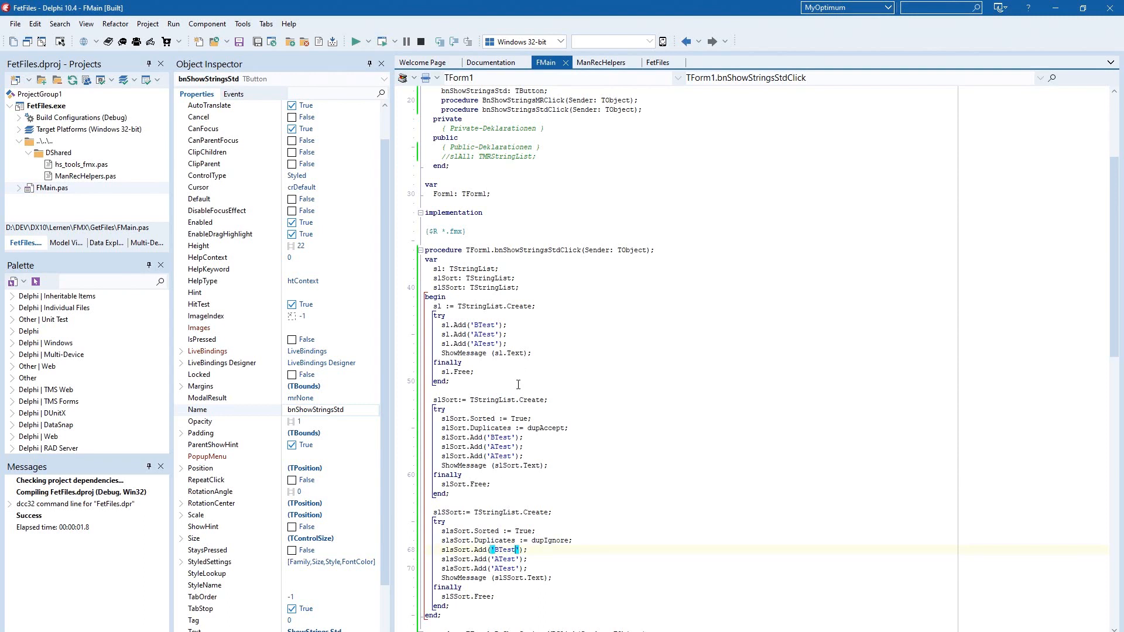
{"action": "mouse_move", "coordinate": [513, 396]}
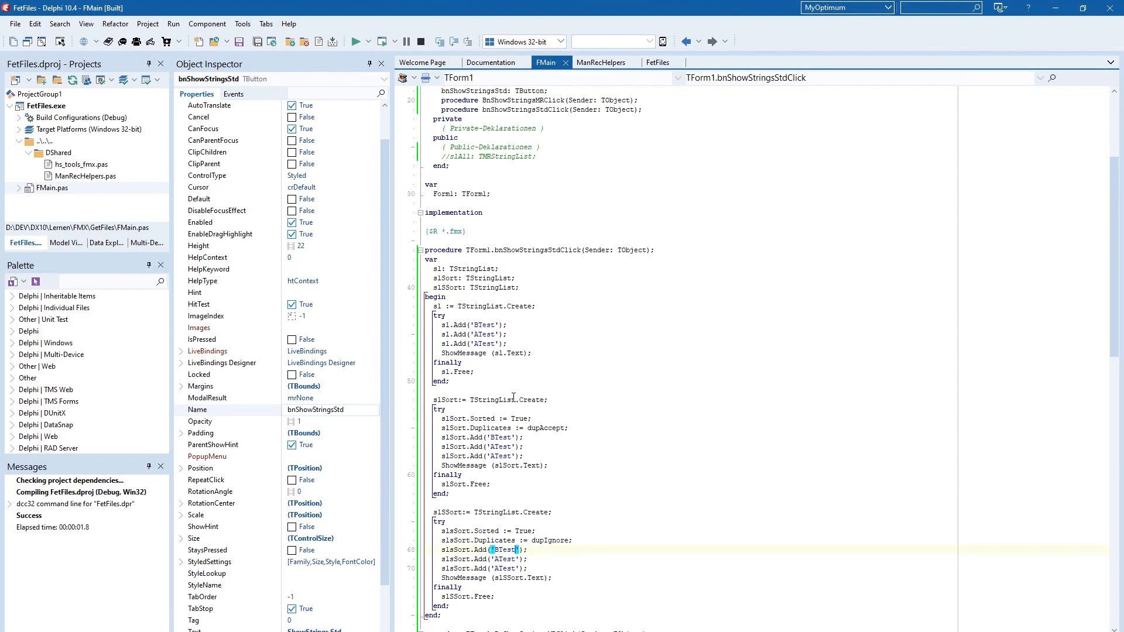
Scroll to TForm1.BnShowStringsMRClick, then view the ManRecHelpers unit declaring the TMR record types.
{"action": "scroll", "scroll_direction": "down", "scroll_amount": 3}
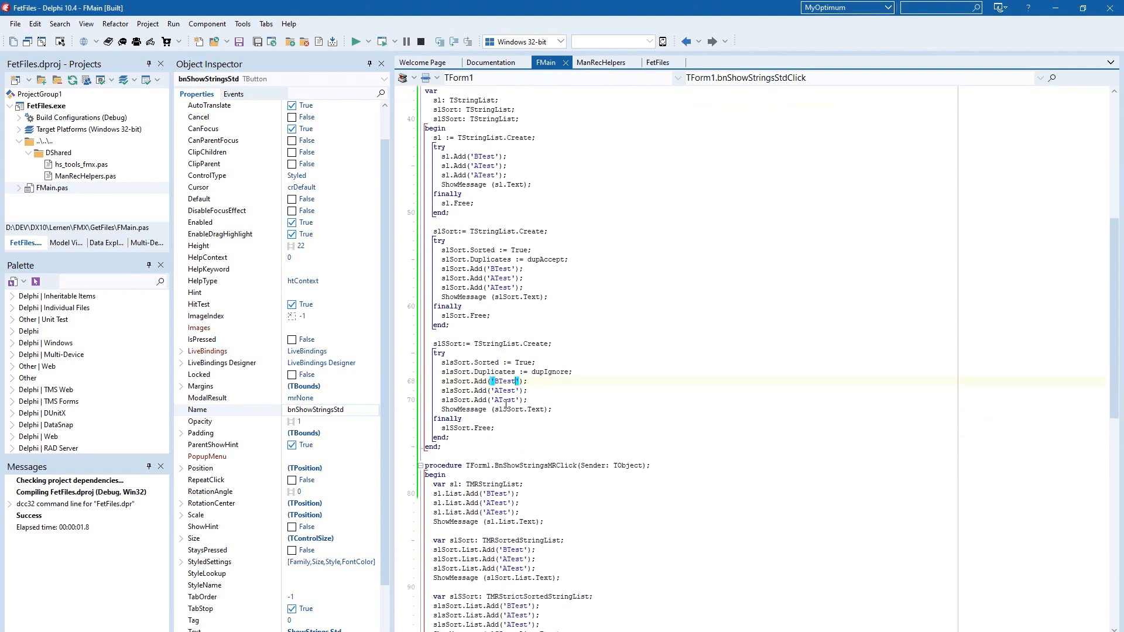
{"action": "scroll", "scroll_direction": "down", "scroll_amount": 3}
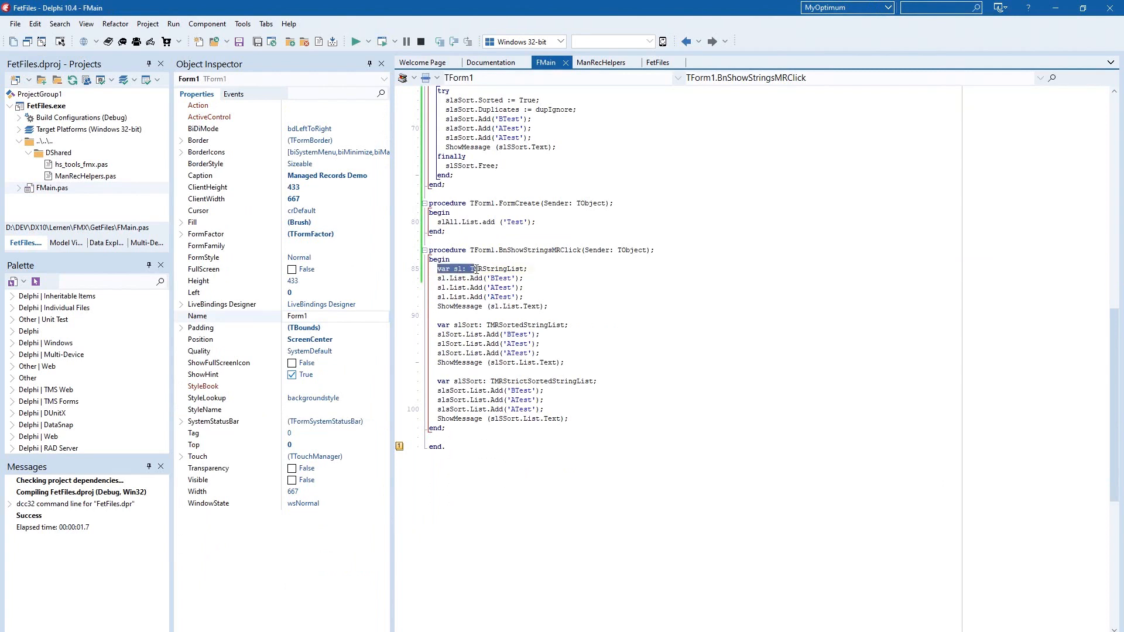
{"action": "left_click", "coordinate": [534, 270]}
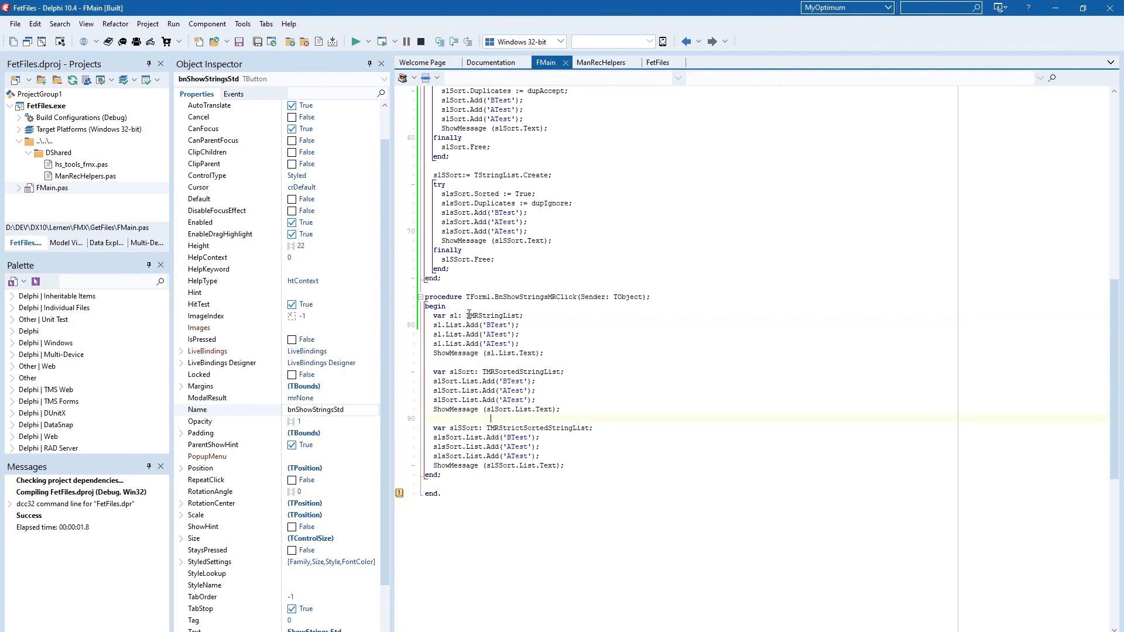
{"action": "left_click", "coordinate": [473, 324]}
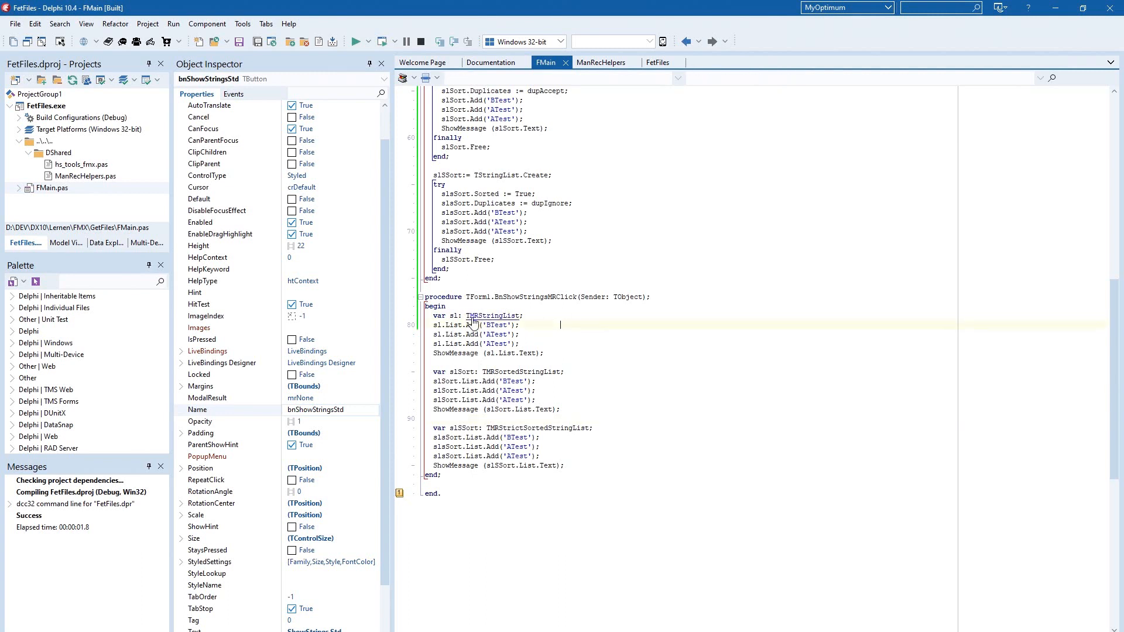
{"action": "left_click", "coordinate": [601, 62]}
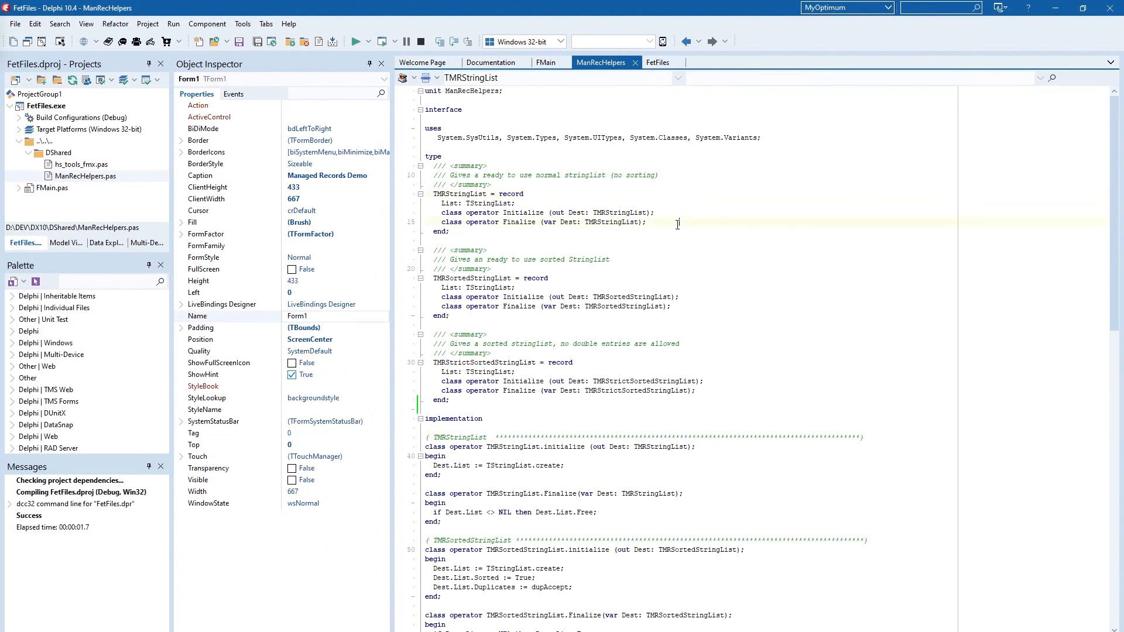
{"action": "scroll", "scroll_direction": "down", "scroll_amount": 3}
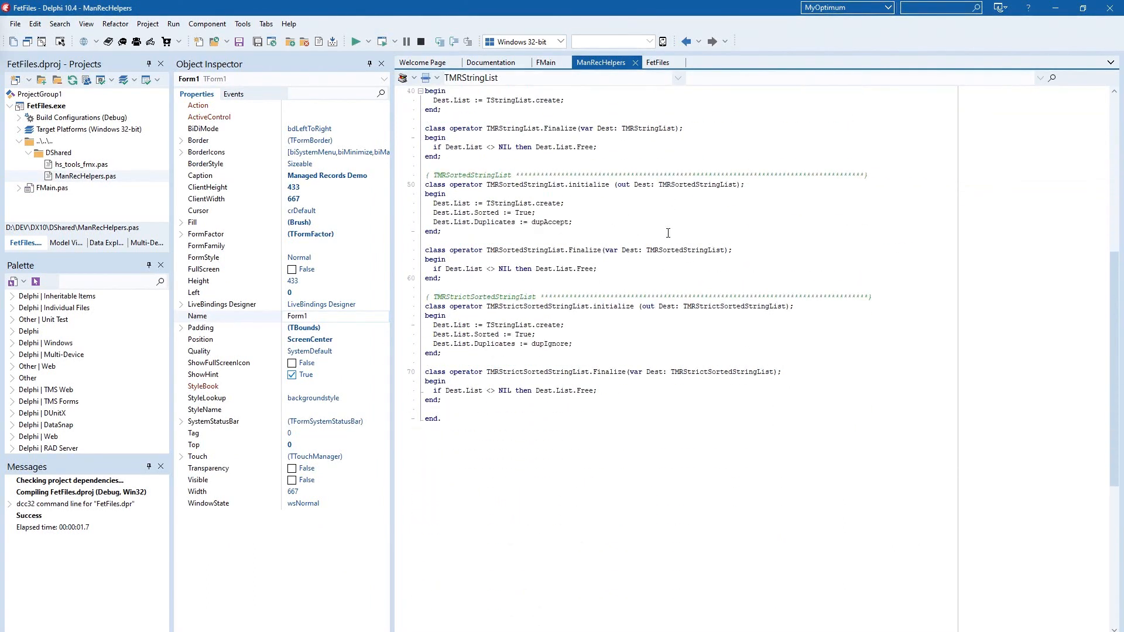
{"action": "scroll", "scroll_direction": "up", "scroll_amount": 3}
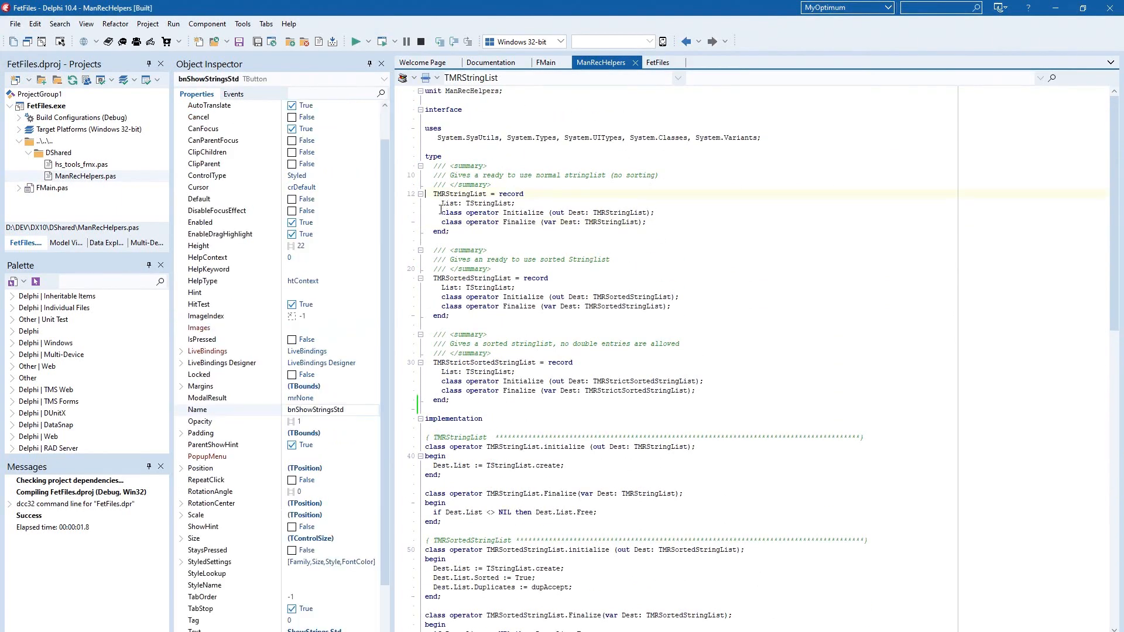
{"action": "double_click", "coordinate": [451, 204]}
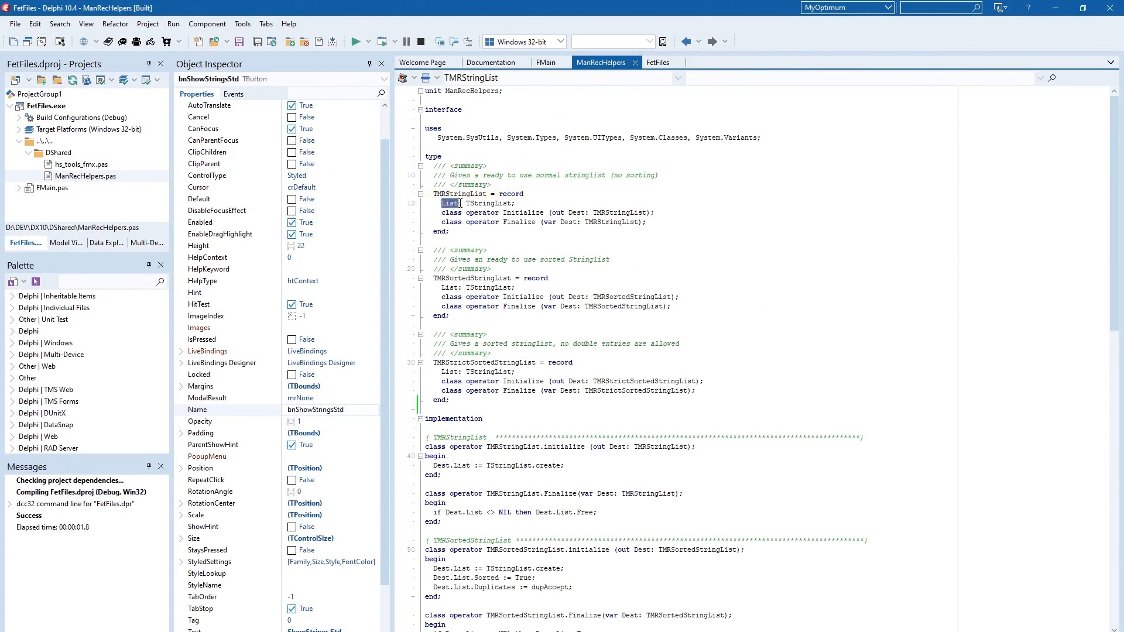
{"action": "left_click", "coordinate": [476, 221]}
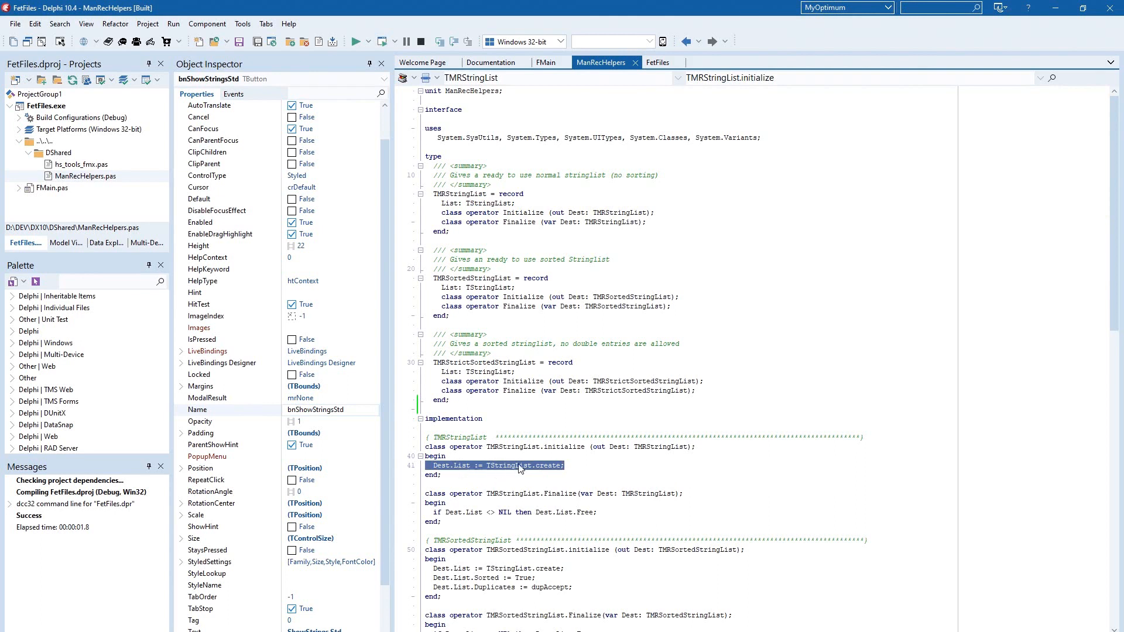
{"action": "left_click", "coordinate": [617, 212]}
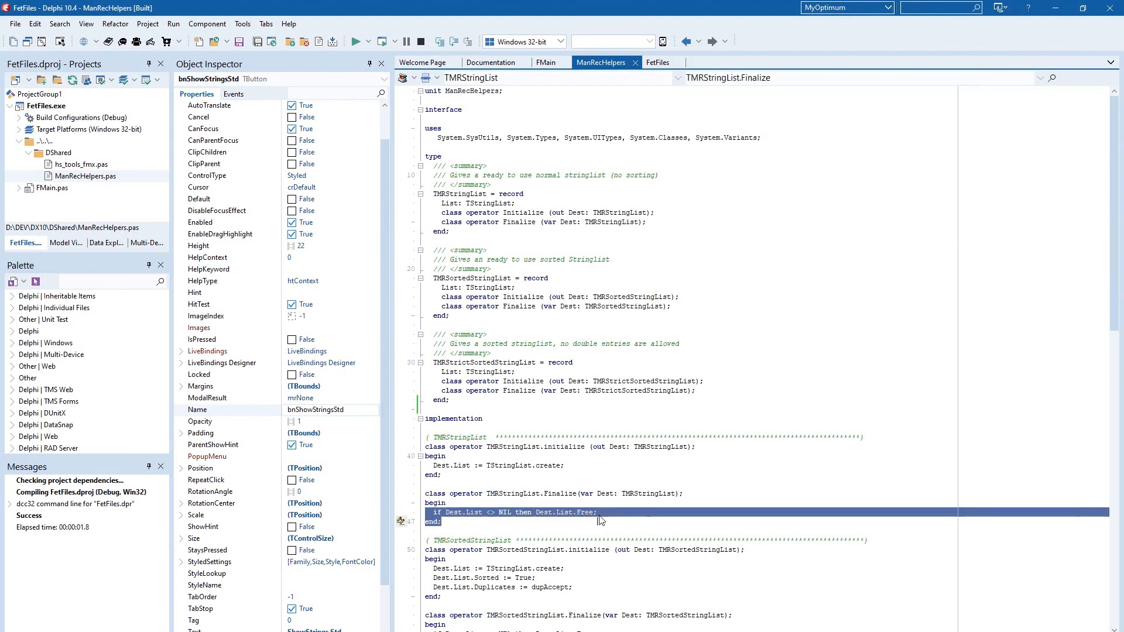
{"action": "left_click", "coordinate": [546, 62]}
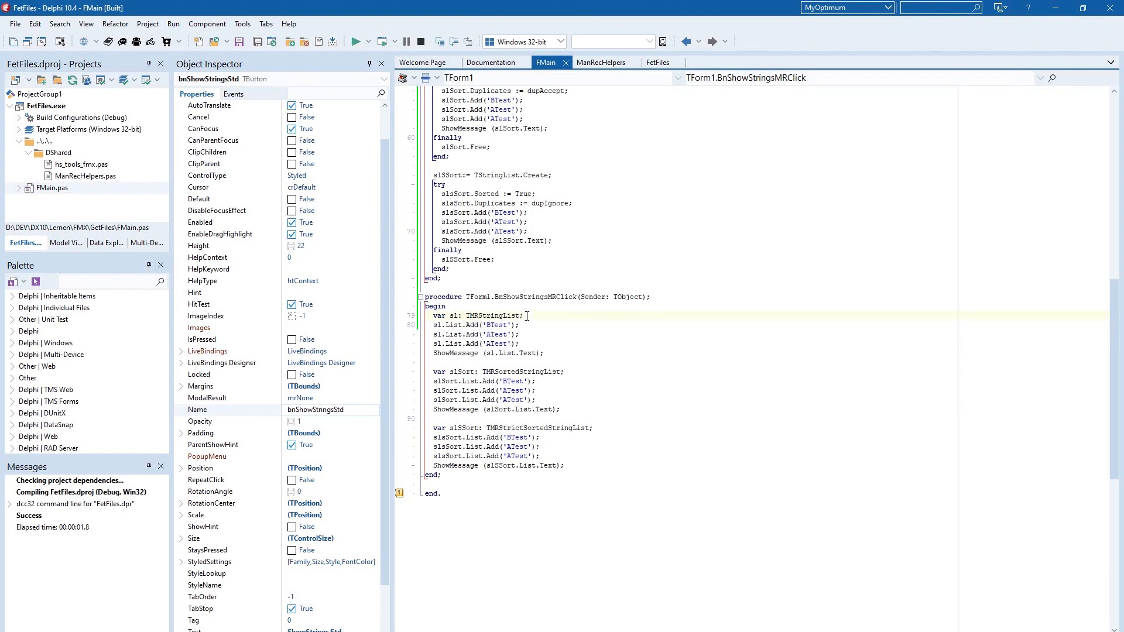
{"action": "mouse_move", "coordinate": [542, 319]}
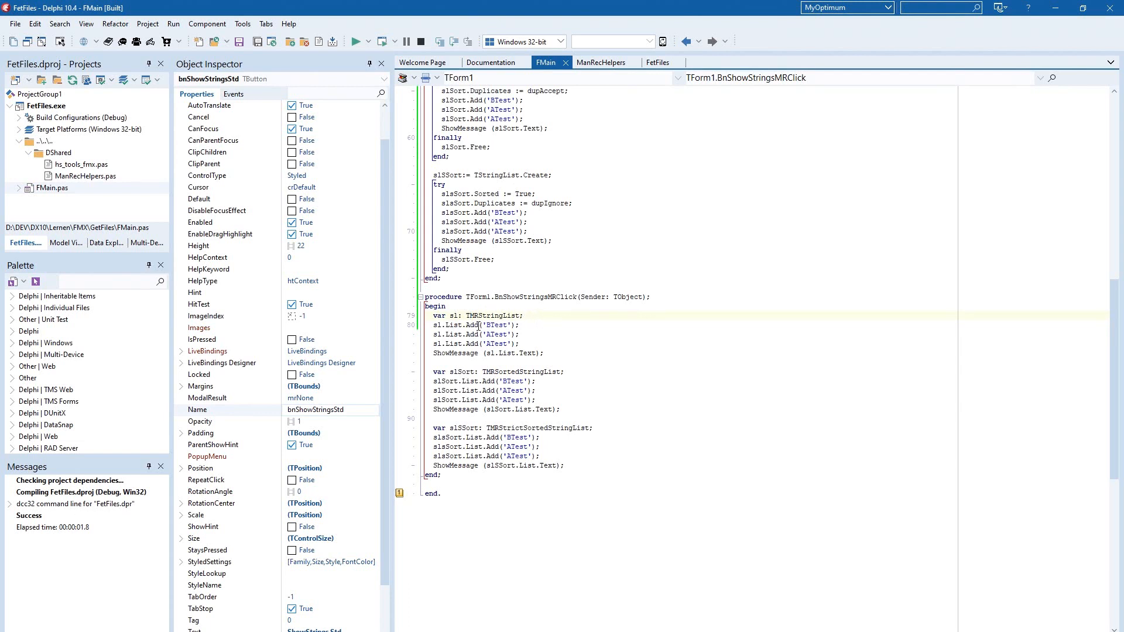
Set breakpoints at the start and end of BnShowStringsMRClick.
{"action": "left_click", "coordinate": [446, 429]}
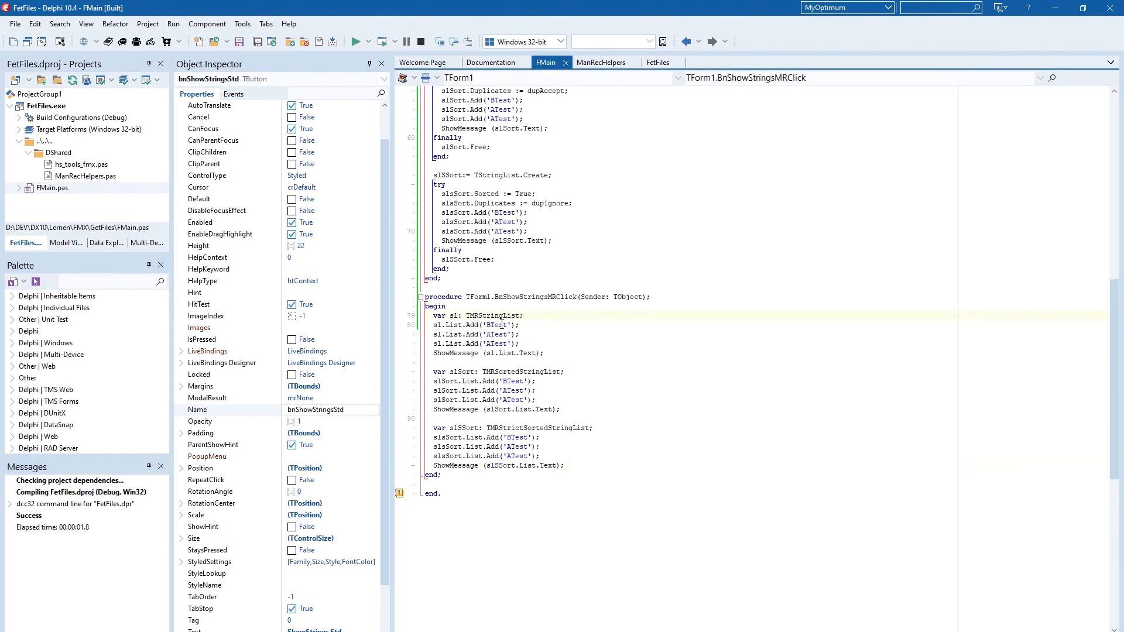
{"action": "left_click", "coordinate": [400, 315]}
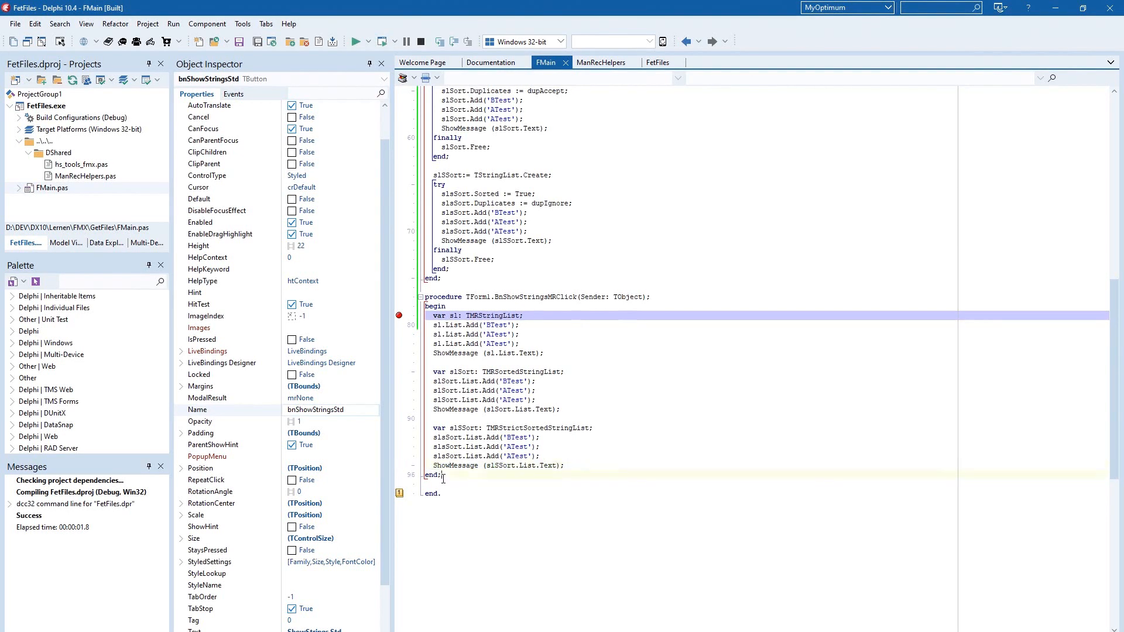
{"action": "left_click", "coordinate": [382, 41]}
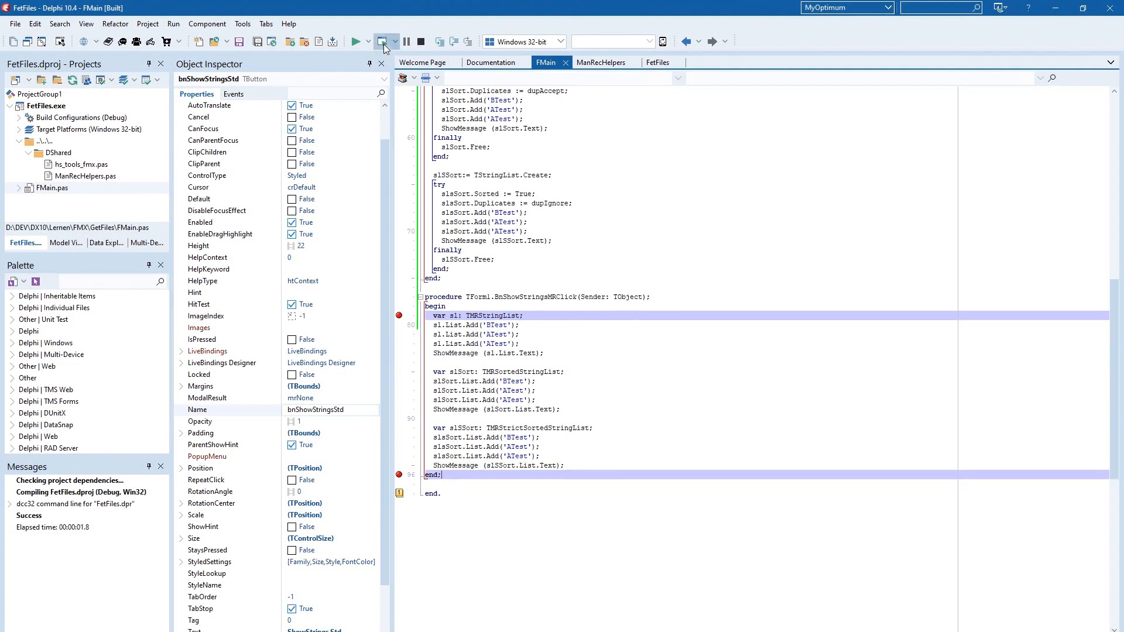
Run under the debugger and trigger ShowStrings MR, halting in TMRStringList.Initialize.
{"action": "left_click", "coordinate": [385, 41]}
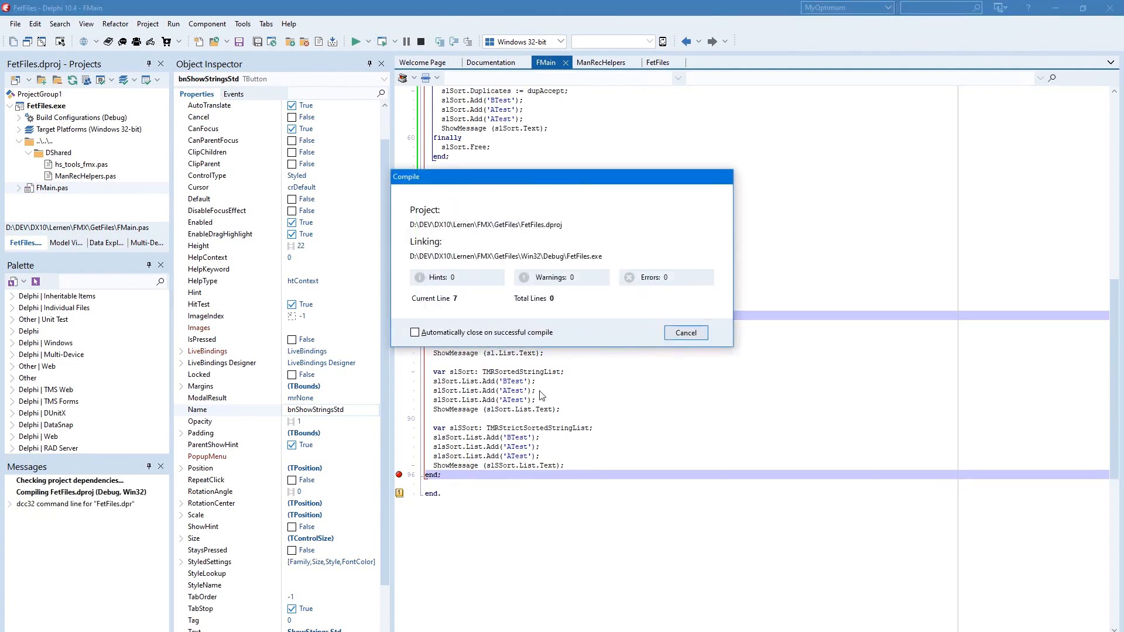
{"action": "left_click", "coordinate": [356, 41]}
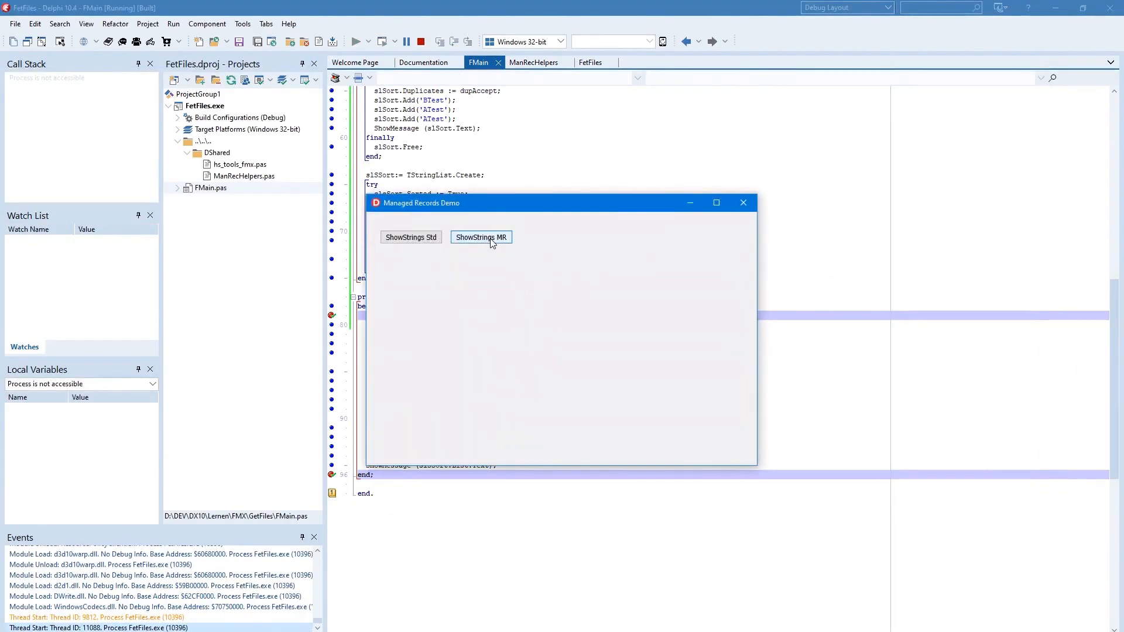
{"action": "left_click", "coordinate": [481, 238]}
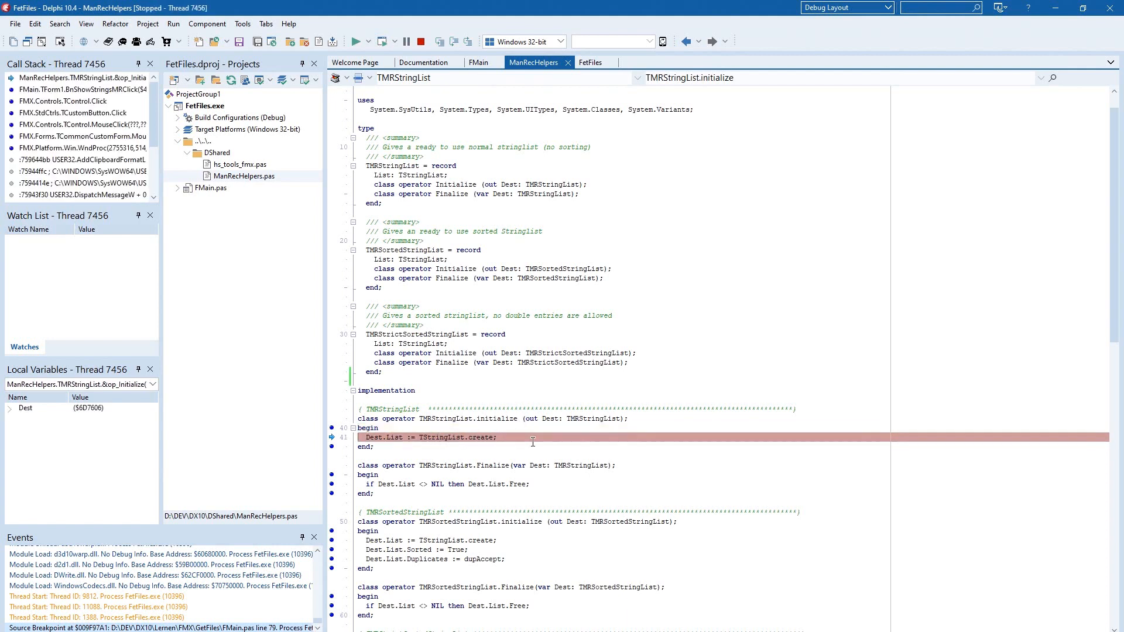
Resume execution and dismiss the 'BTest ATest ATest' and 'ATest BTest' messages.
{"action": "left_click", "coordinate": [479, 62]}
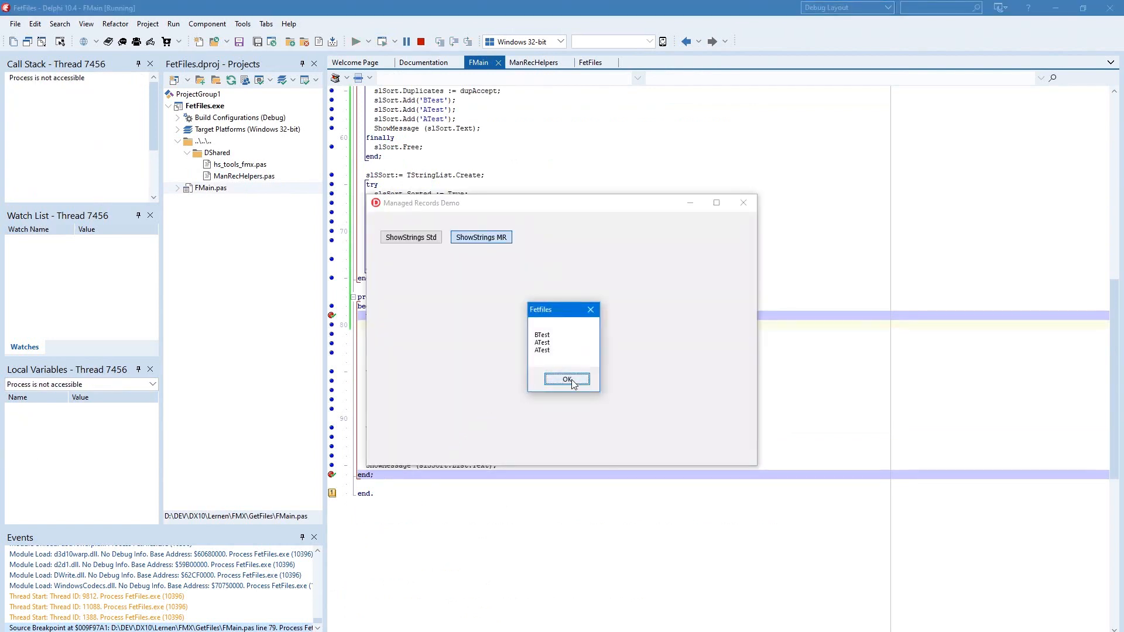
{"action": "left_click", "coordinate": [566, 378]}
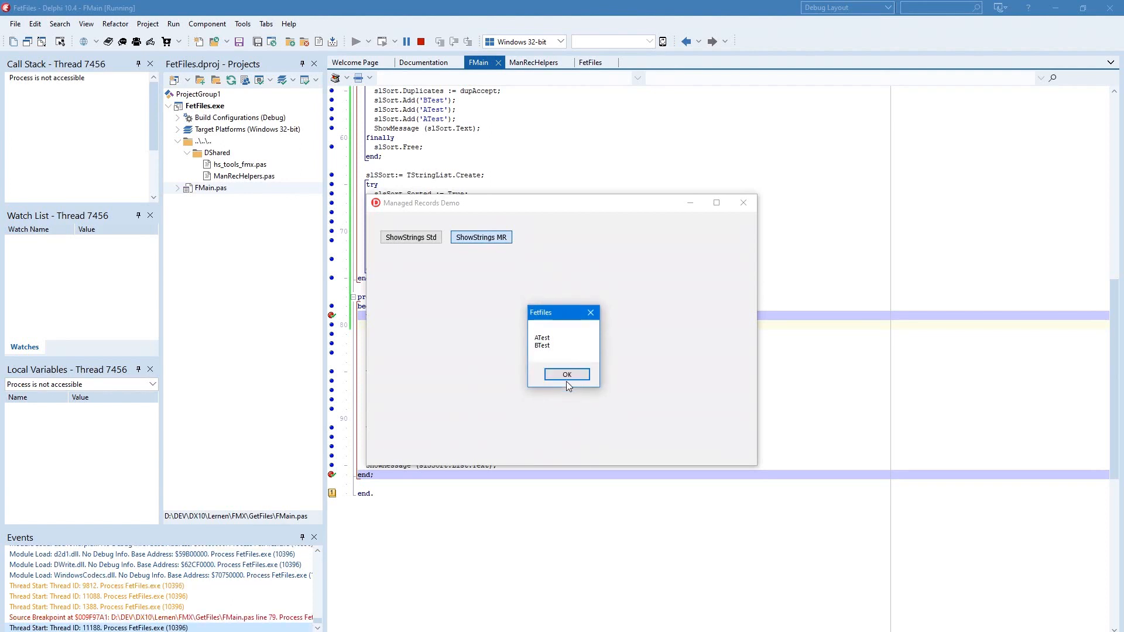
{"action": "left_click", "coordinate": [567, 375]}
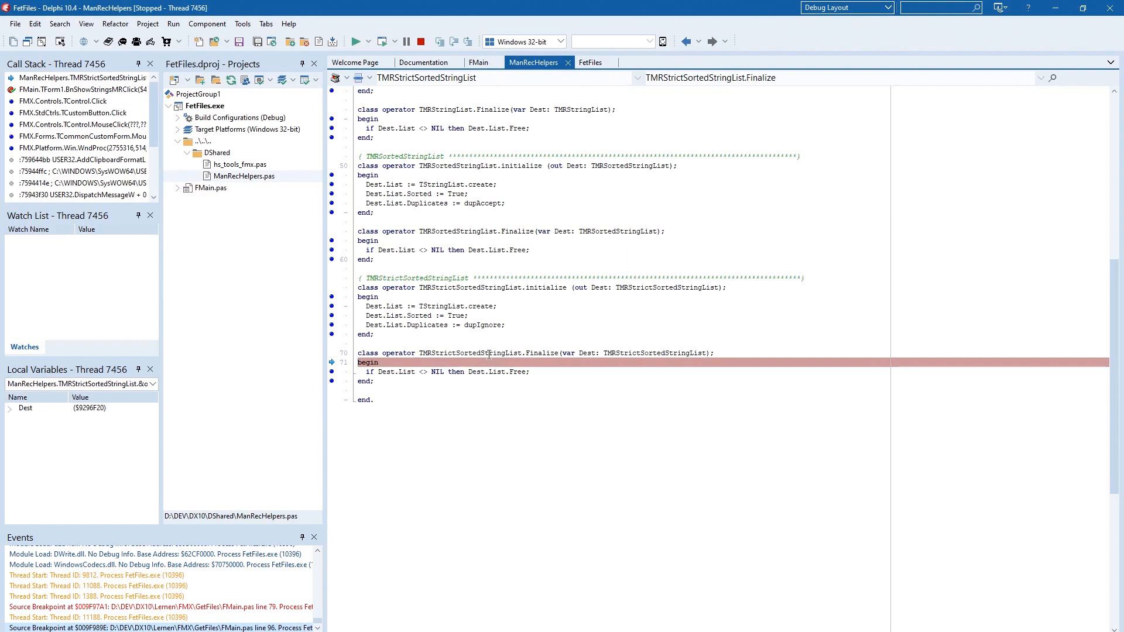
Step through the Finalize operators freeing each list and return to the click handler.
{"action": "key", "text": "F8"}
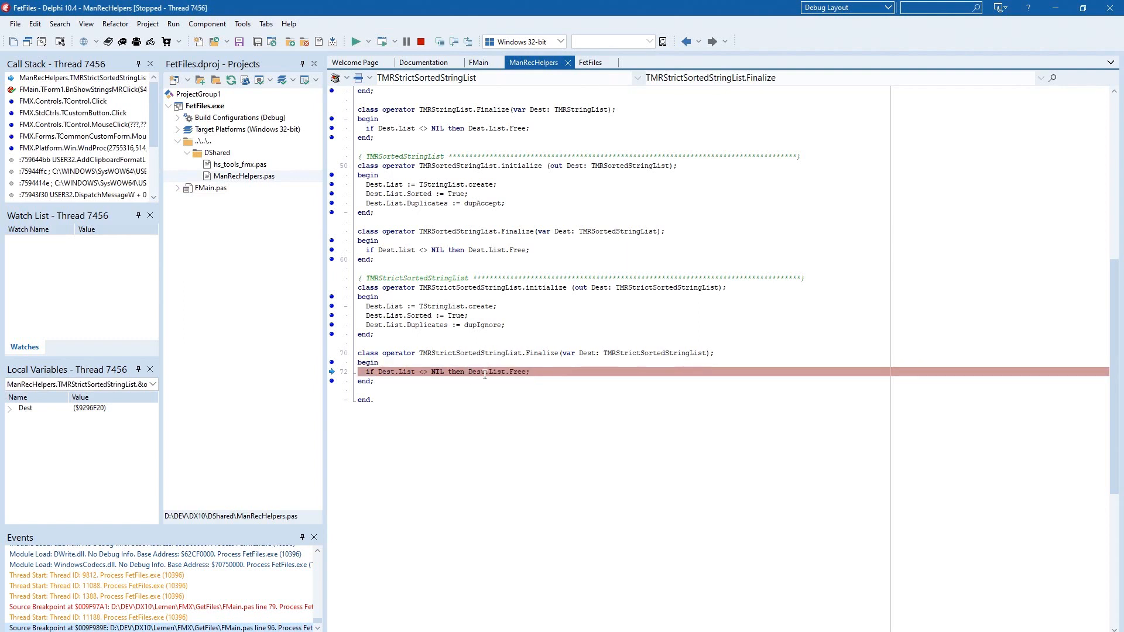
{"action": "key", "text": "F8"}
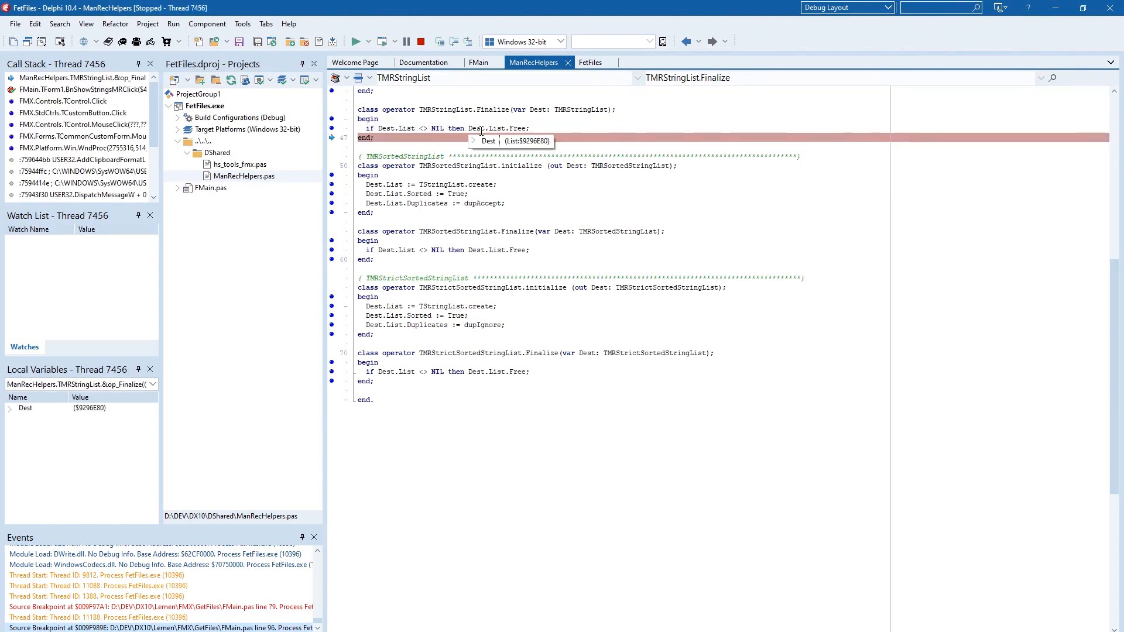
{"action": "left_click", "coordinate": [479, 62]}
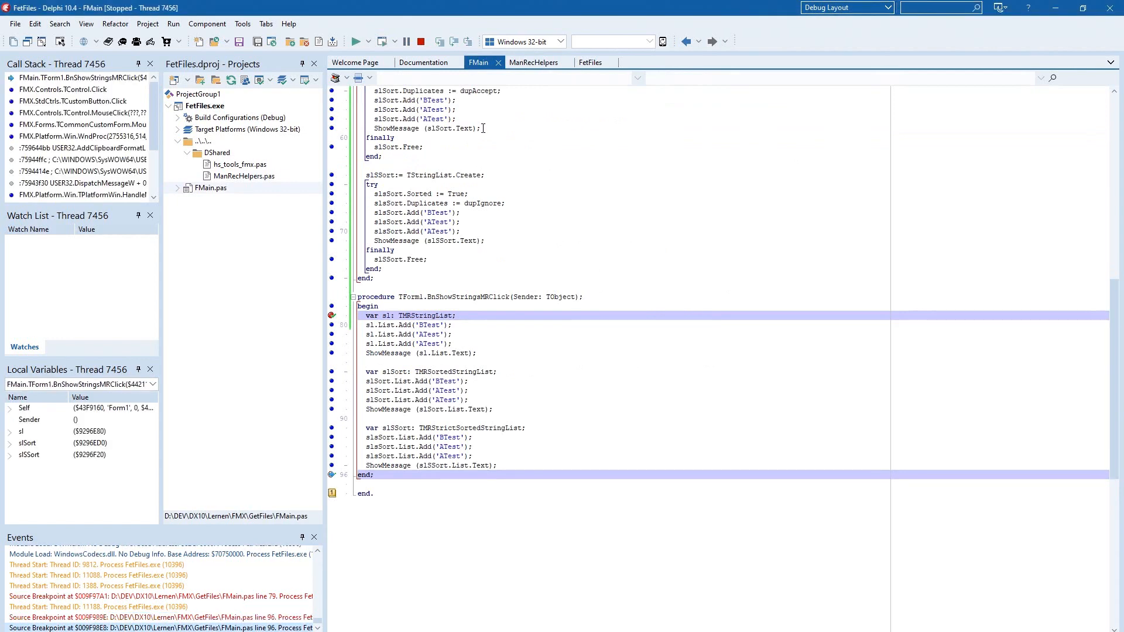
{"action": "mouse_move", "coordinate": [513, 231]}
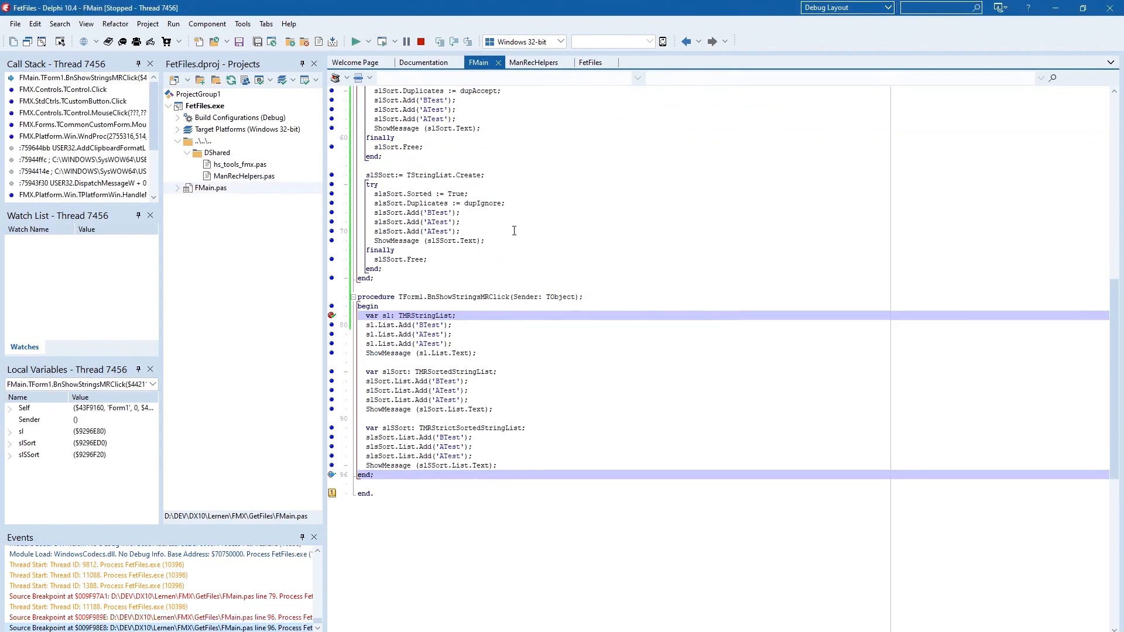
{"action": "mouse_move", "coordinate": [528, 219]}
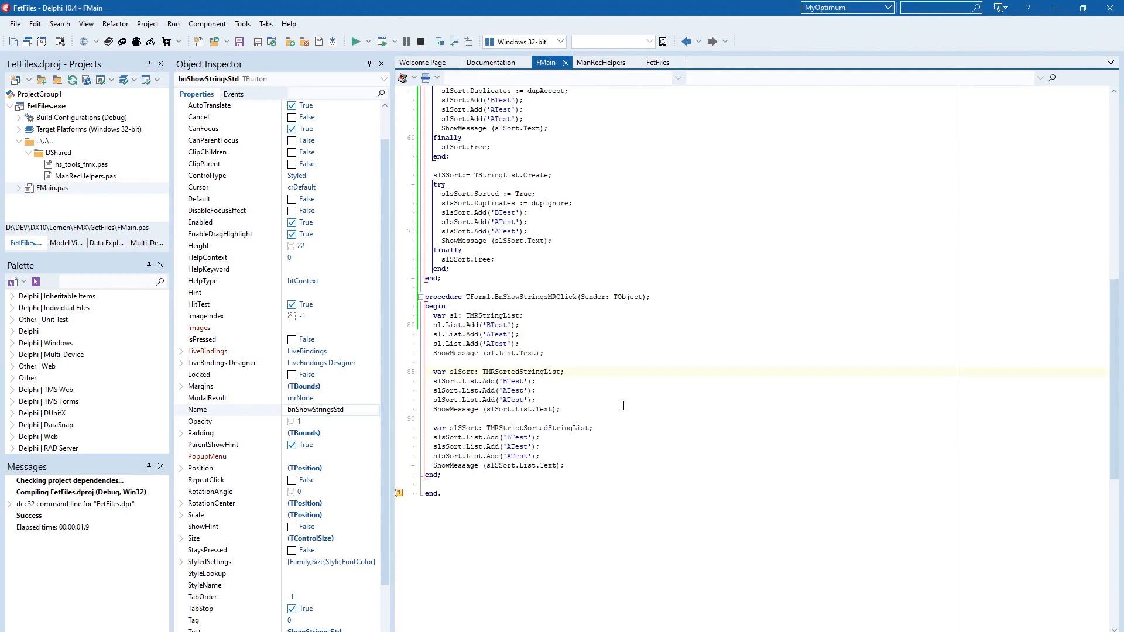
{"action": "mouse_move", "coordinate": [525, 350]}
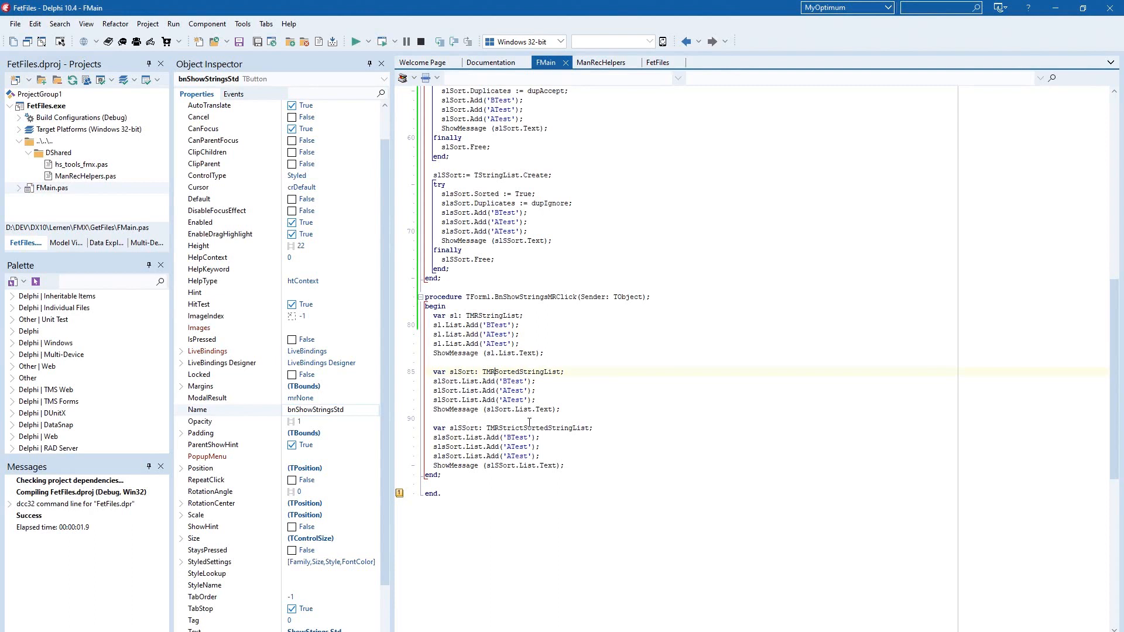
Uncomment the public slAll: TMRStringList field in TForm1's interface.
{"action": "scroll", "scroll_direction": "up", "scroll_amount": 3}
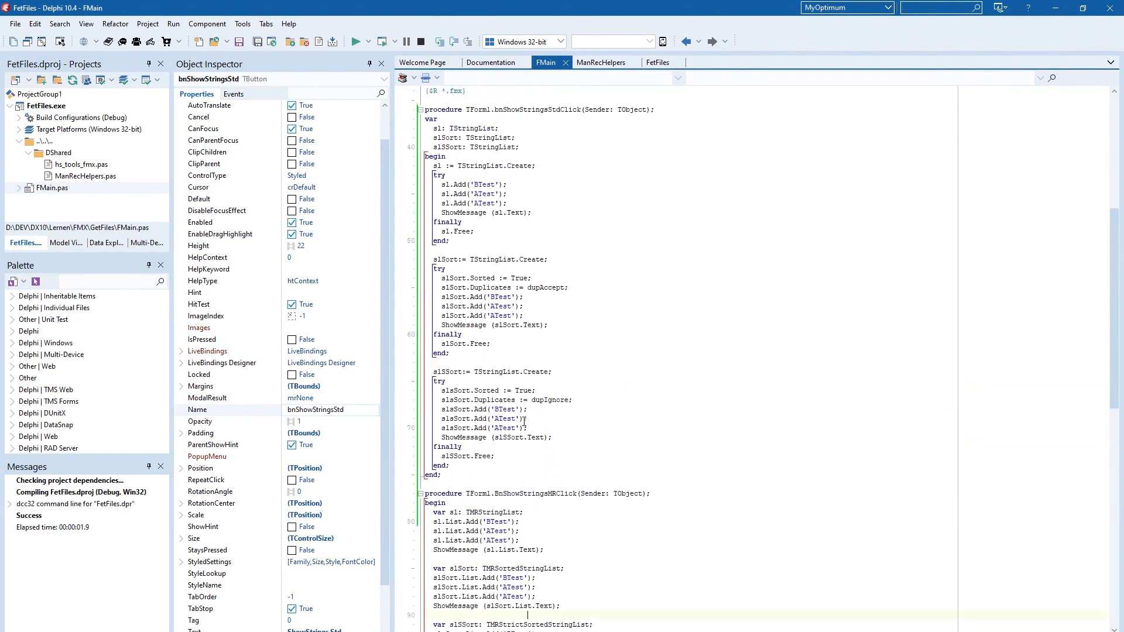
{"action": "scroll", "scroll_direction": "up", "scroll_amount": 3}
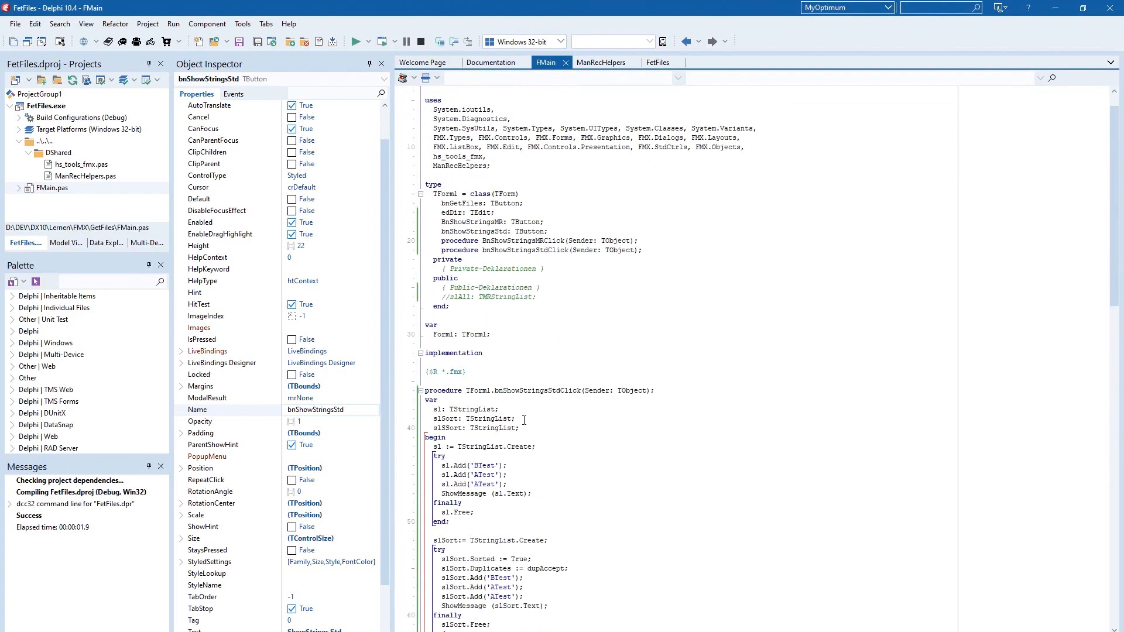
{"action": "mouse_move", "coordinate": [442, 297]}
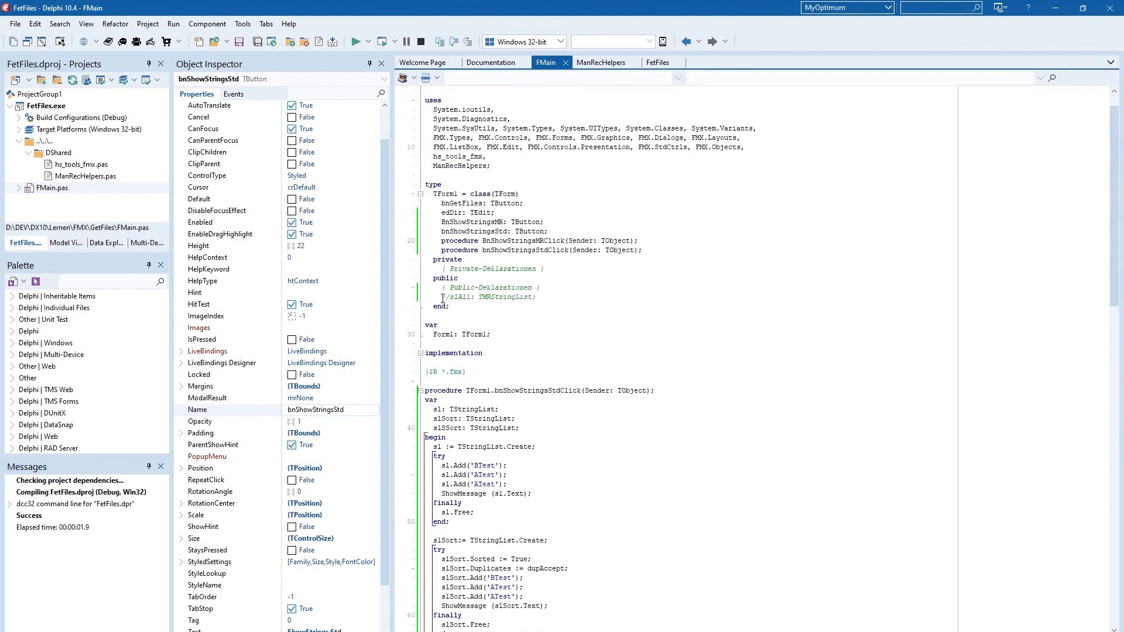
{"action": "scroll", "scroll_direction": "down", "scroll_amount": 3}
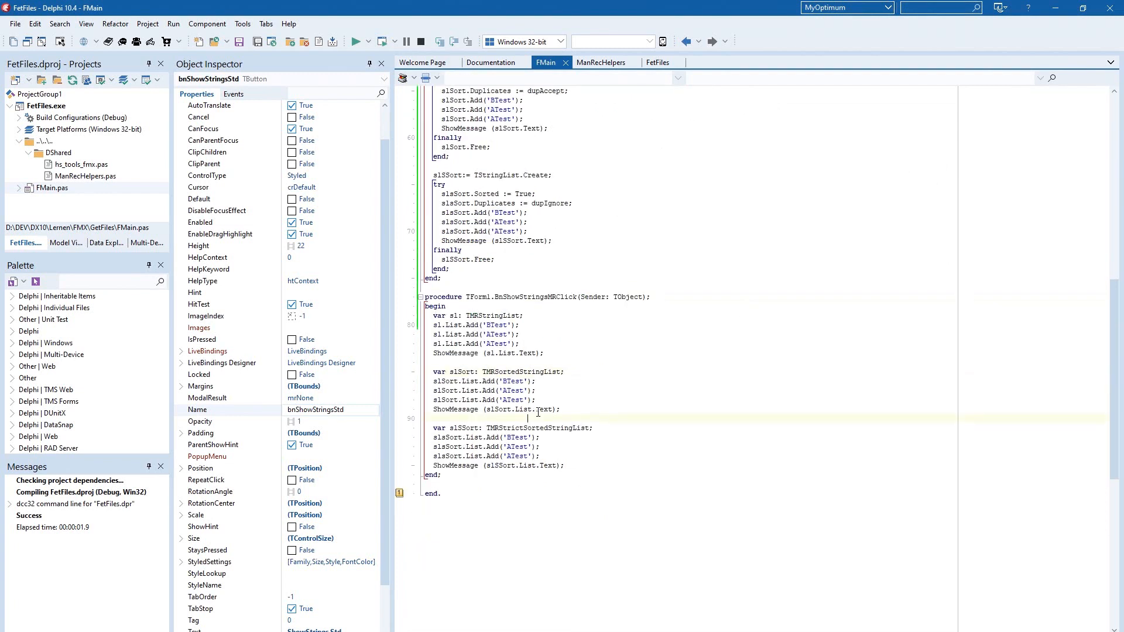
{"action": "scroll", "scroll_direction": "up", "scroll_amount": 3}
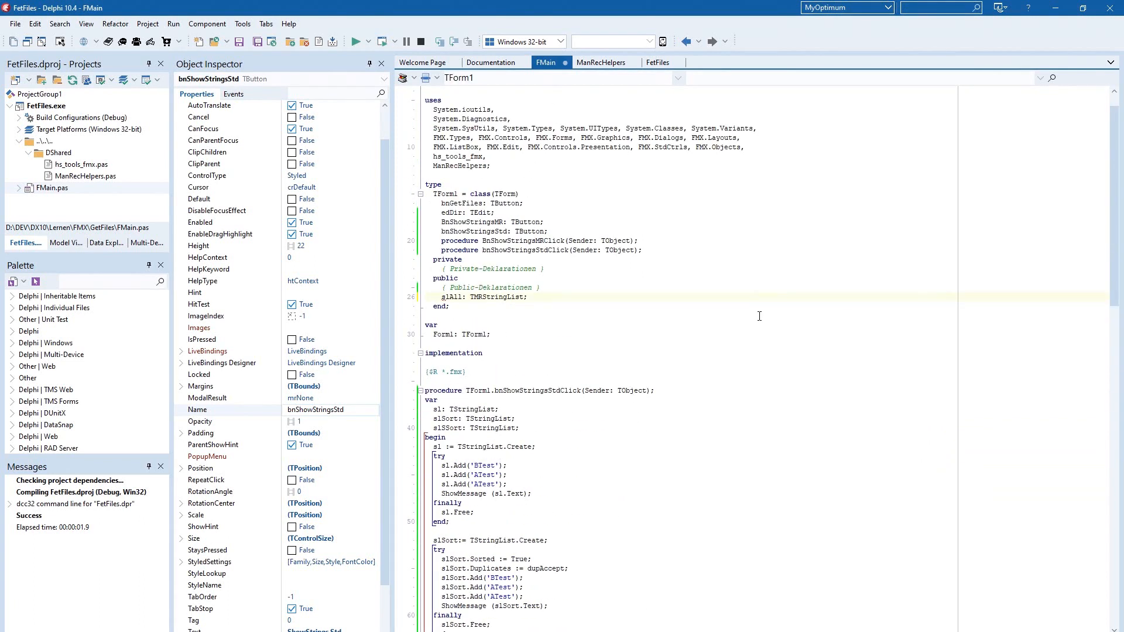
{"action": "double_click", "coordinate": [490, 288]}
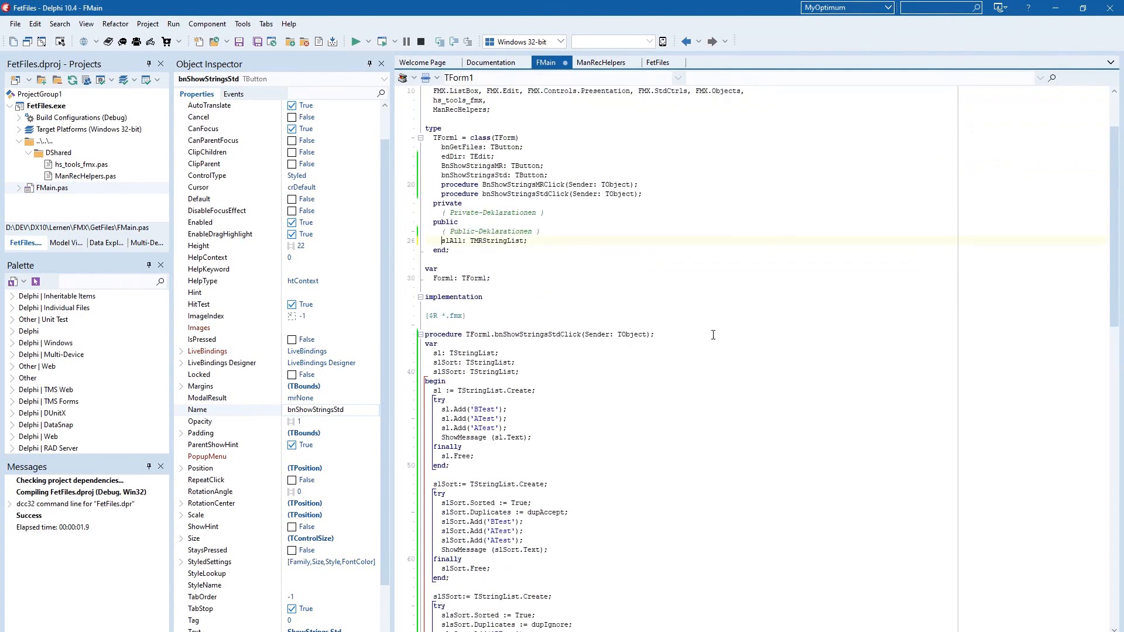
{"action": "mouse_move", "coordinate": [616, 282]}
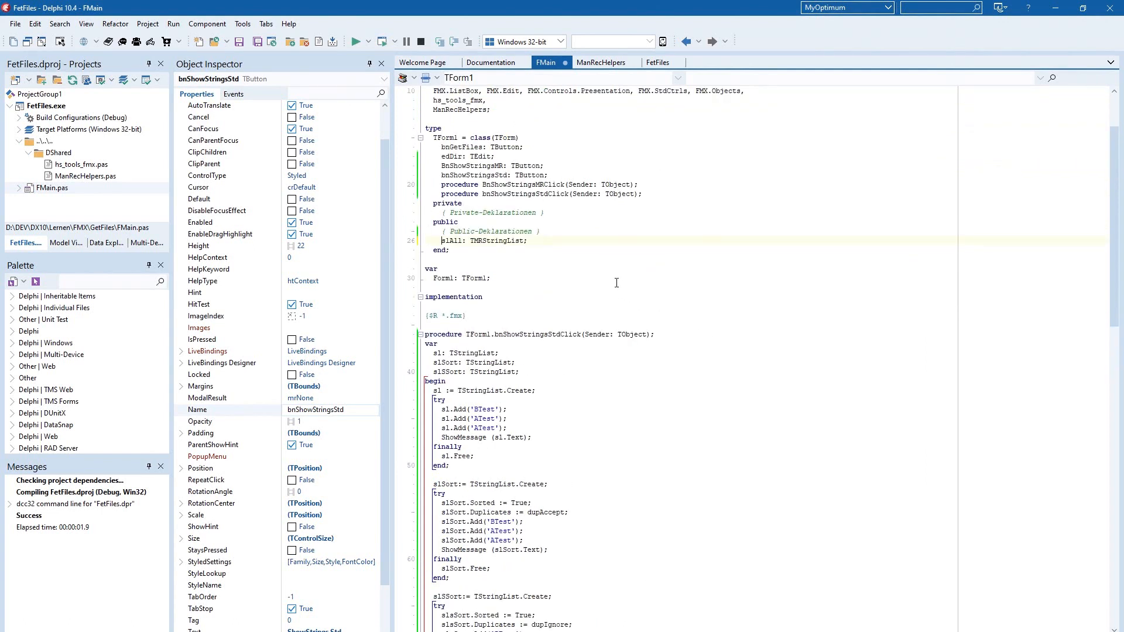
{"action": "mouse_move", "coordinate": [600, 62]}
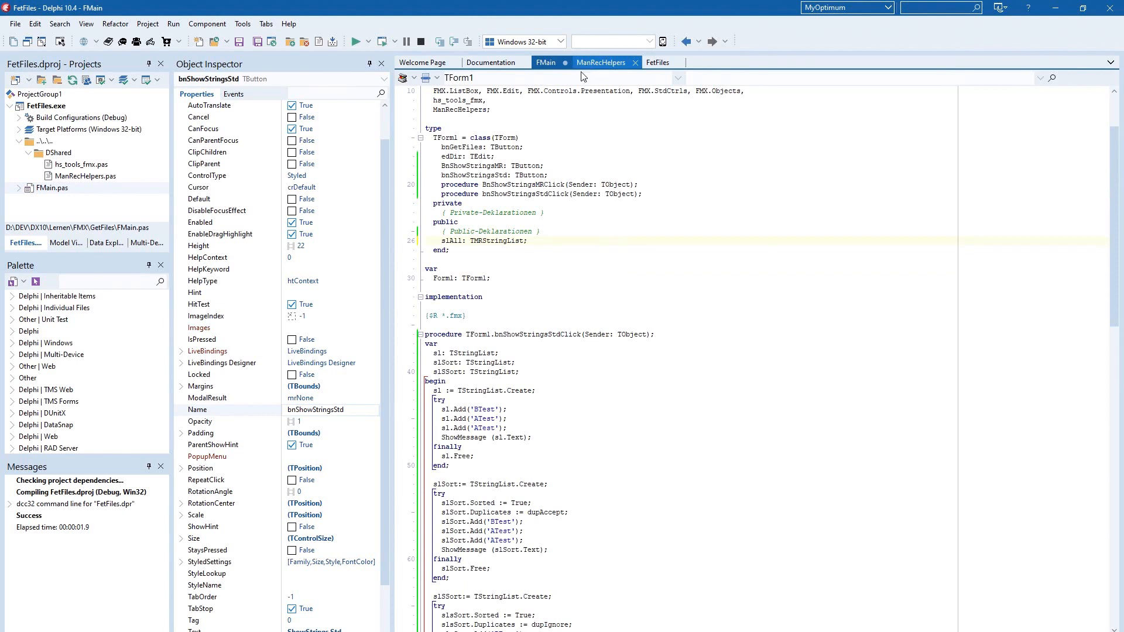
Breakpoint the Dest.List.Free line in TMRStringList.Finalize and return to FMain.
{"action": "left_click", "coordinate": [601, 62]}
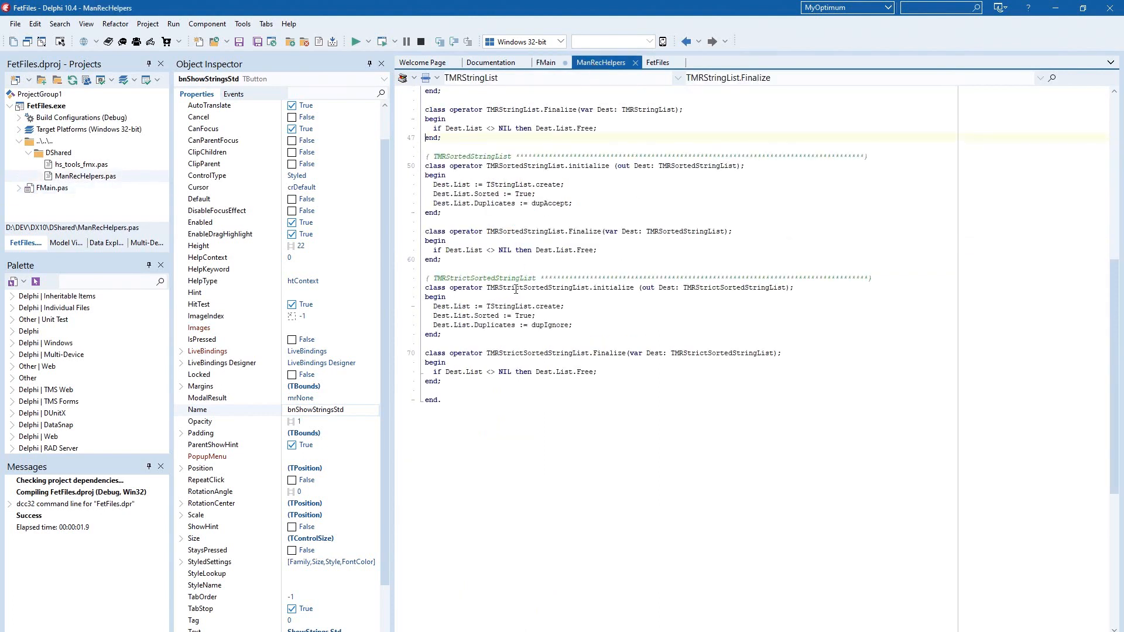
{"action": "scroll", "scroll_direction": "up", "scroll_amount": 3}
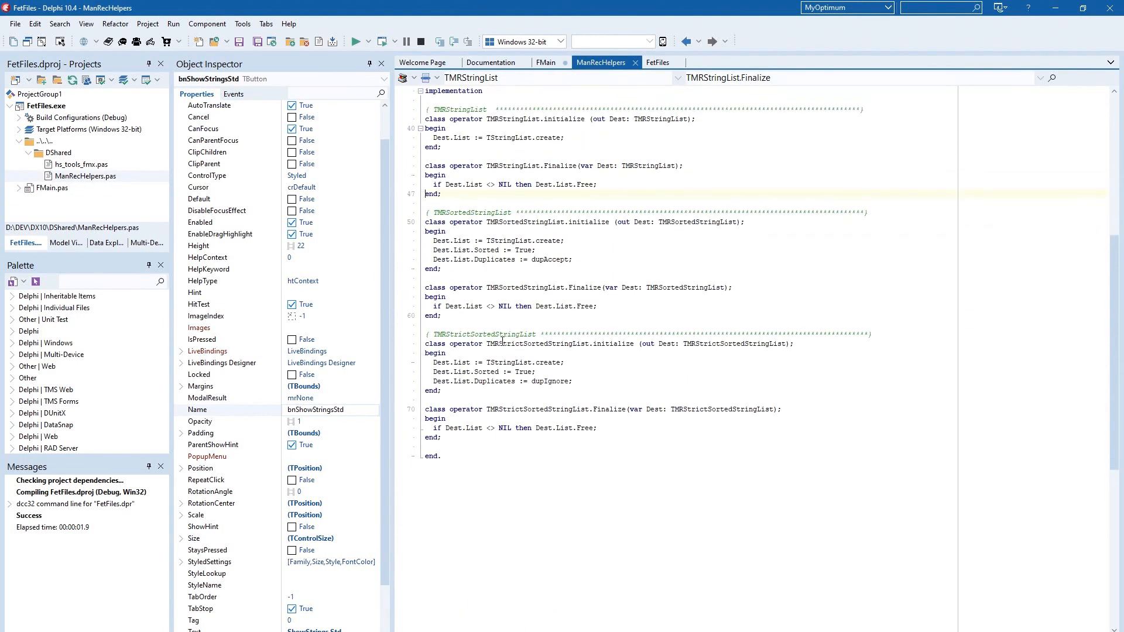
{"action": "scroll", "scroll_direction": "up", "scroll_amount": 3}
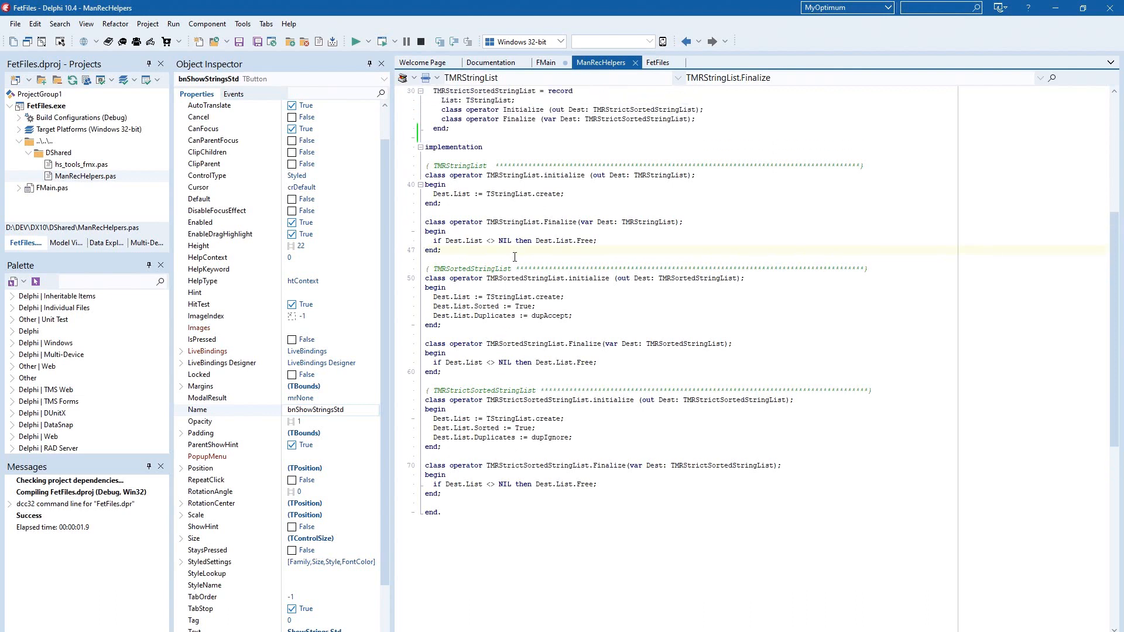
{"action": "left_click", "coordinate": [513, 240]}
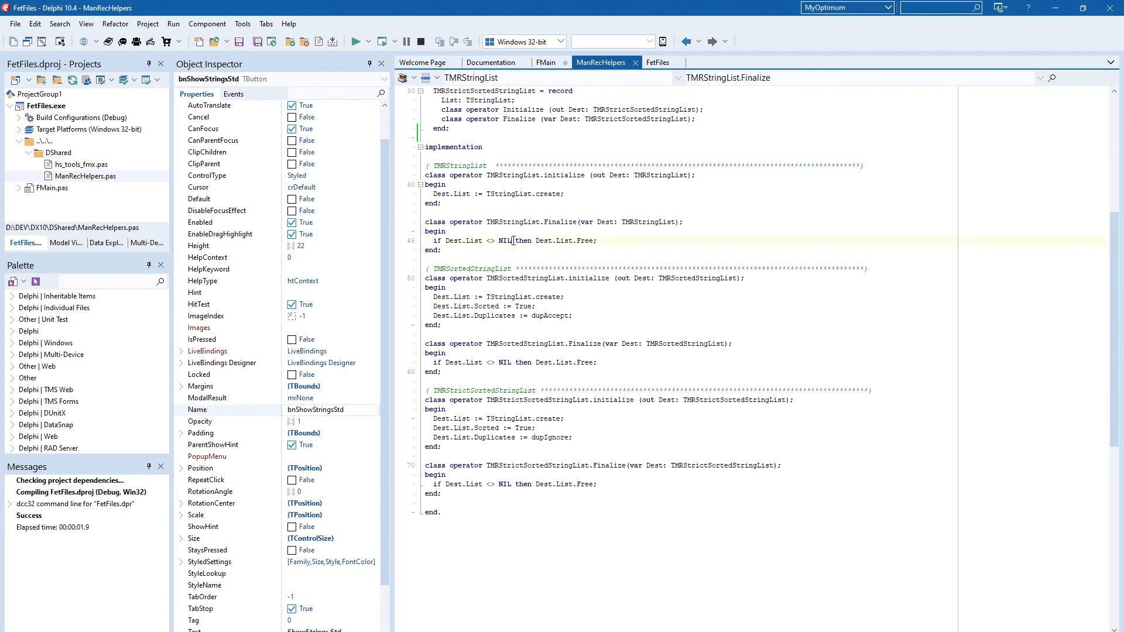
{"action": "left_click", "coordinate": [412, 240]}
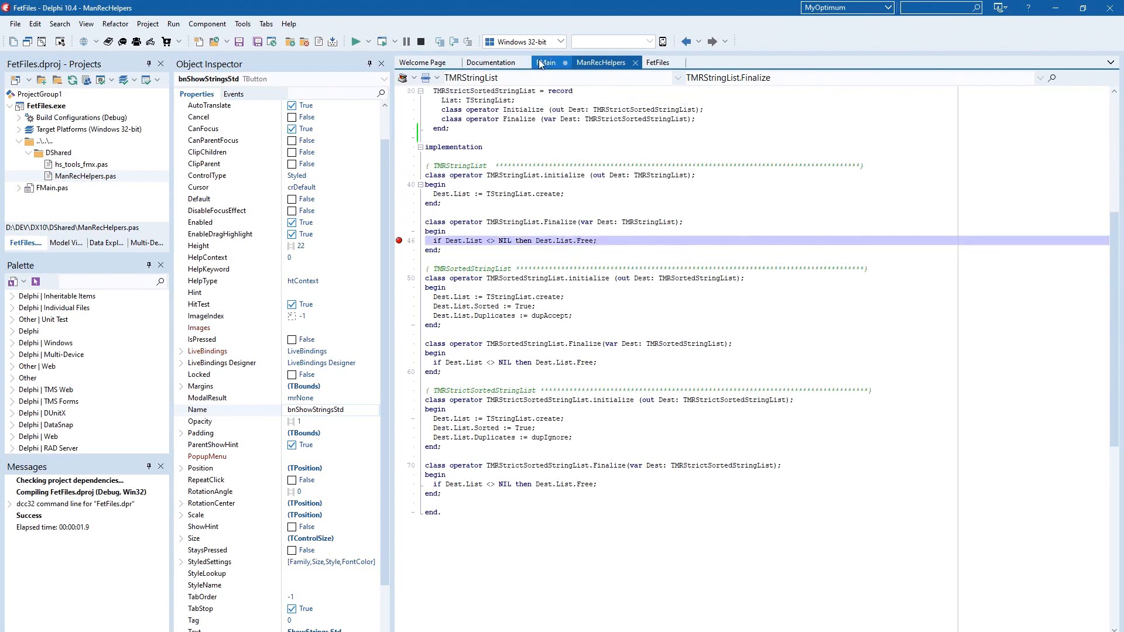
{"action": "left_click", "coordinate": [545, 63]}
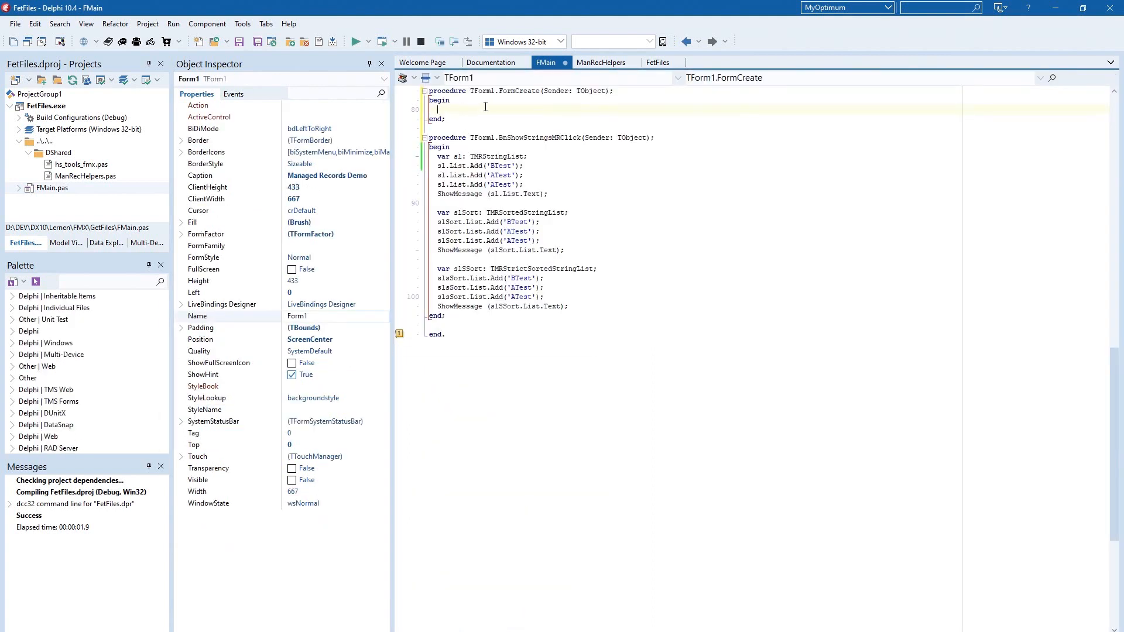
Add slAll.List.add('Test') in FormCreate, fix the compile error and run until Finalize halts.
{"action": "type", "text": "s"}
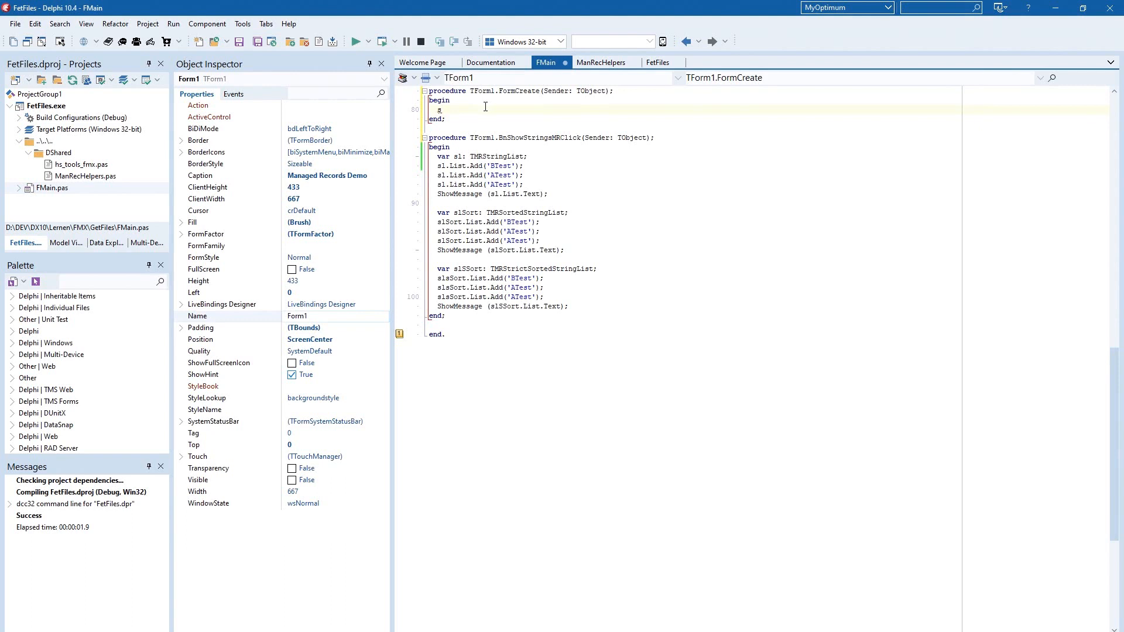
{"action": "left_click", "coordinate": [356, 41]}
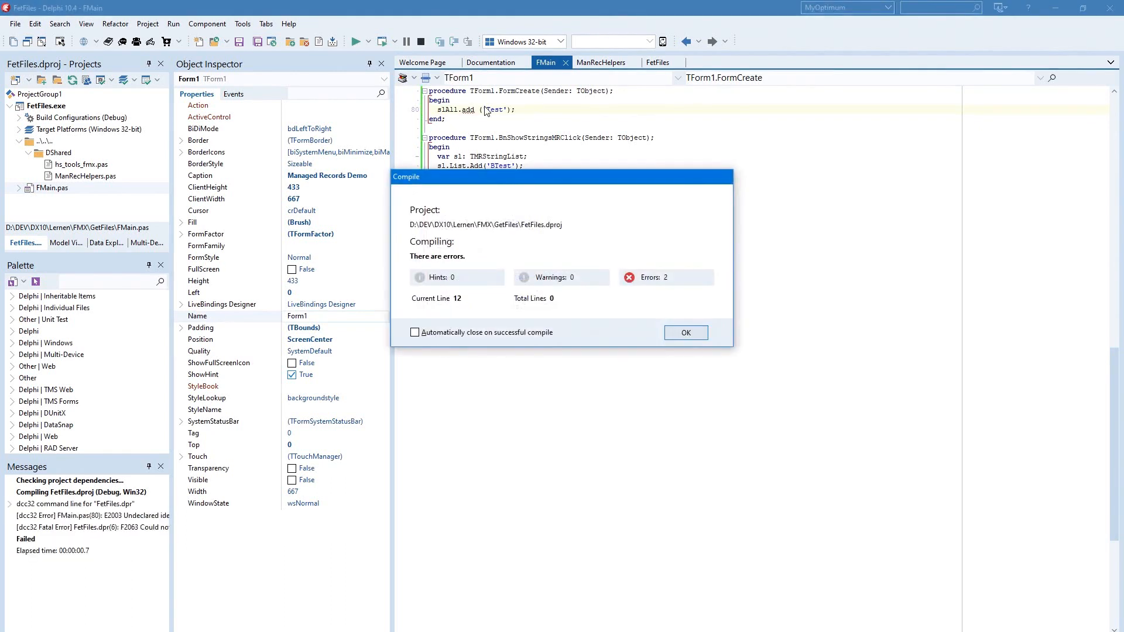
{"action": "left_click", "coordinate": [685, 331]}
{"action": "type", "text": ".List"}
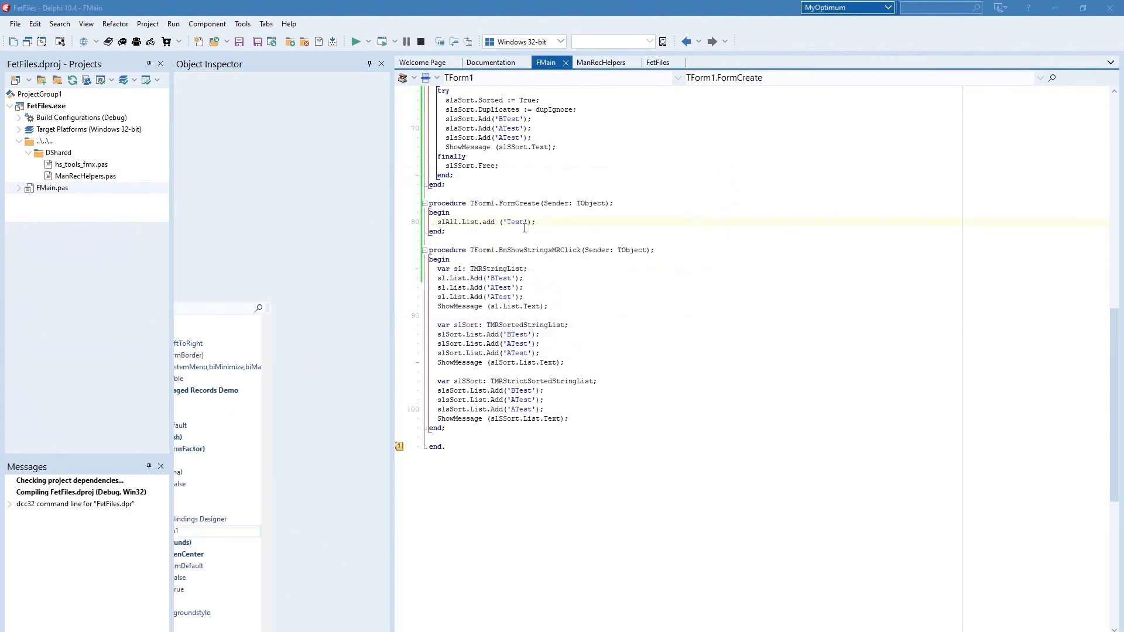
{"action": "left_click", "coordinate": [354, 41]}
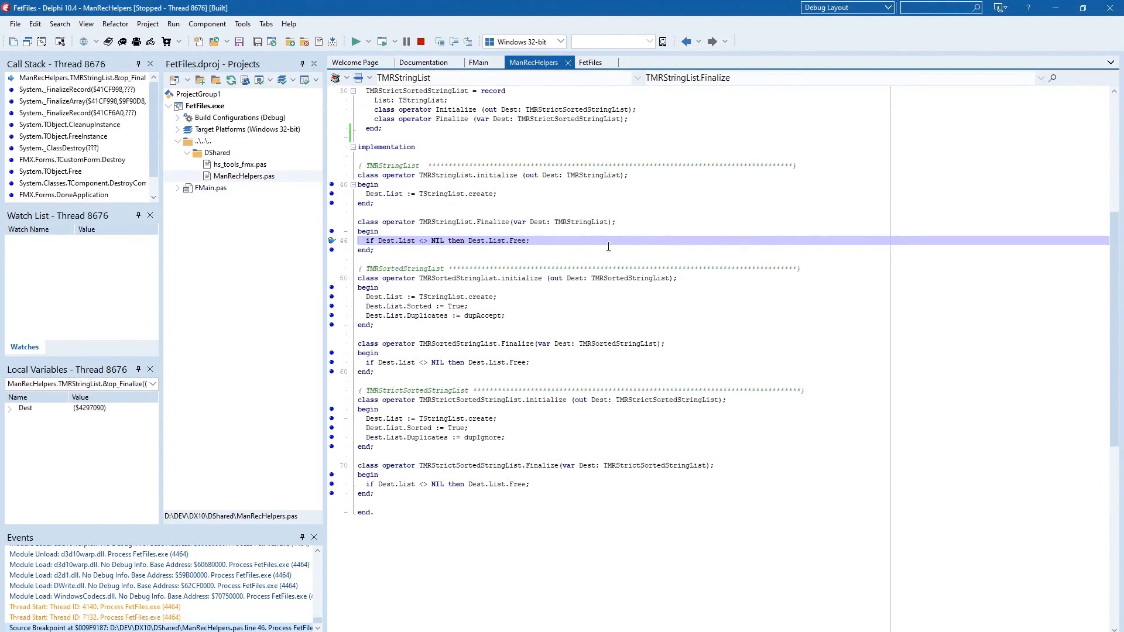
{"action": "mouse_move", "coordinate": [515, 225]}
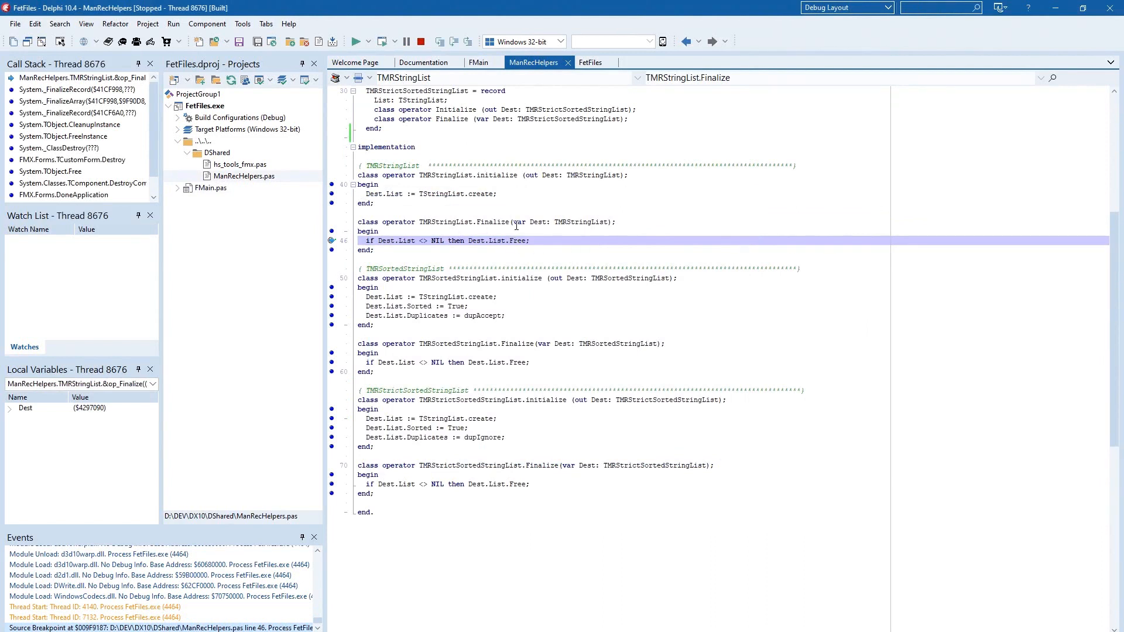
Resume execution so the program terminates and the IDE leaves debug mode.
{"action": "key", "text": "F8"}
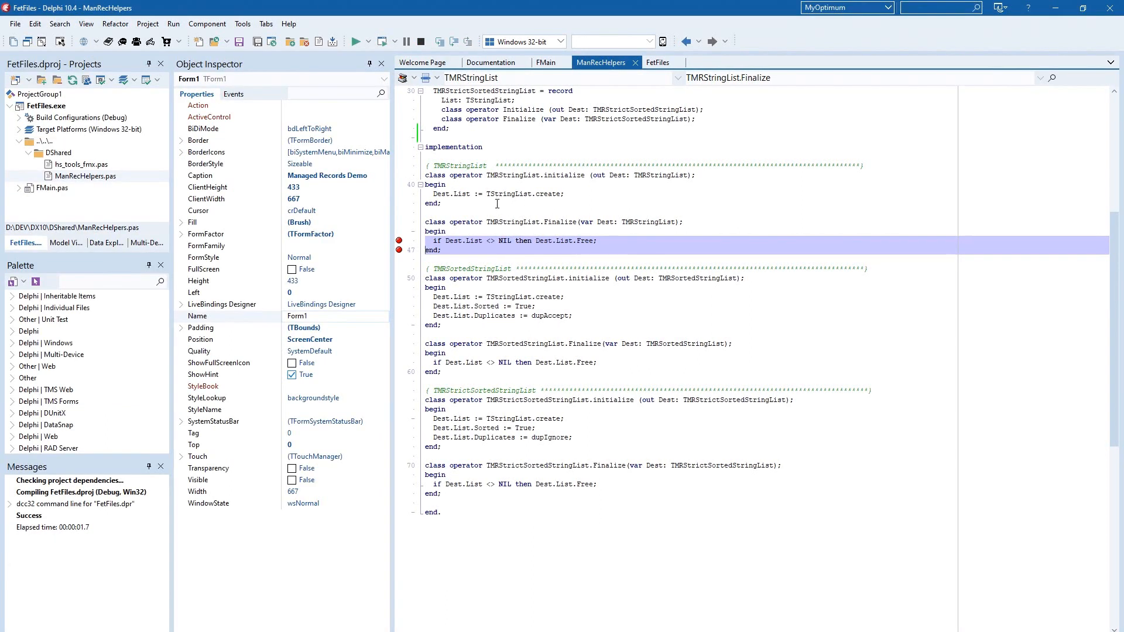
Clear both breakpoints from TMRStringList.Finalize in ManRecHelpers.
{"action": "left_click", "coordinate": [470, 251]}
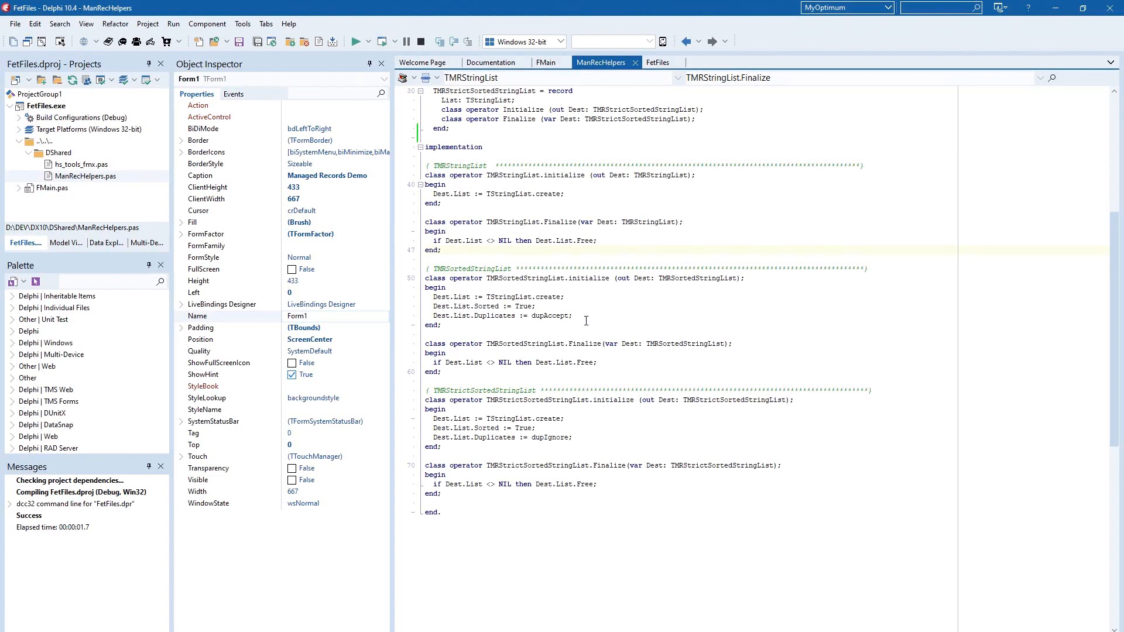
{"action": "left_click", "coordinate": [470, 251]}
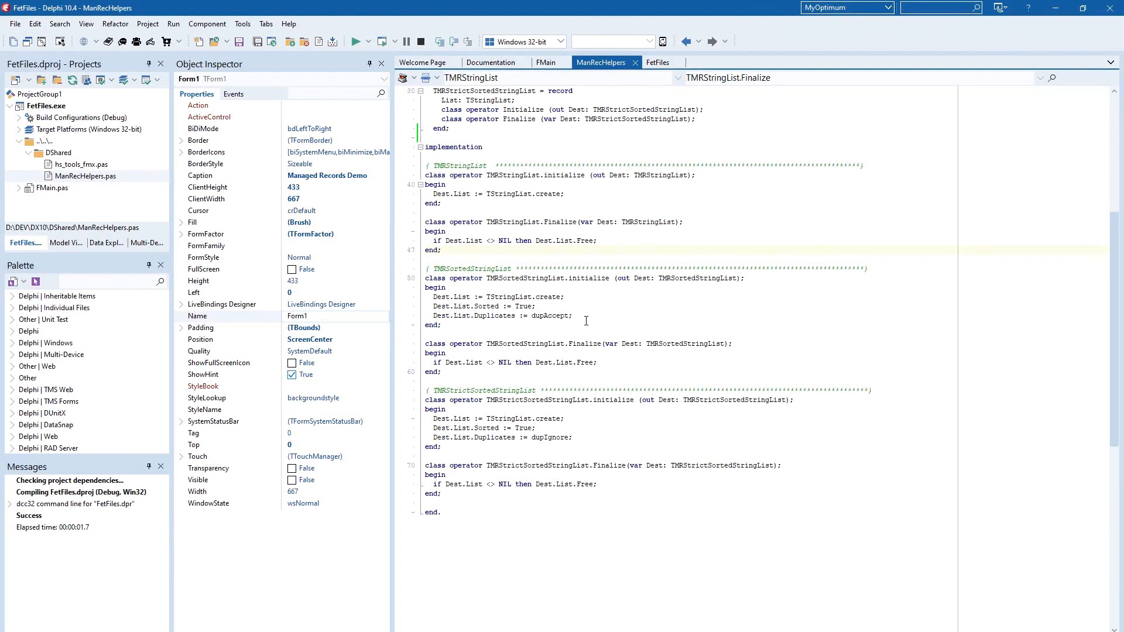
{"action": "left_click", "coordinate": [458, 251]}
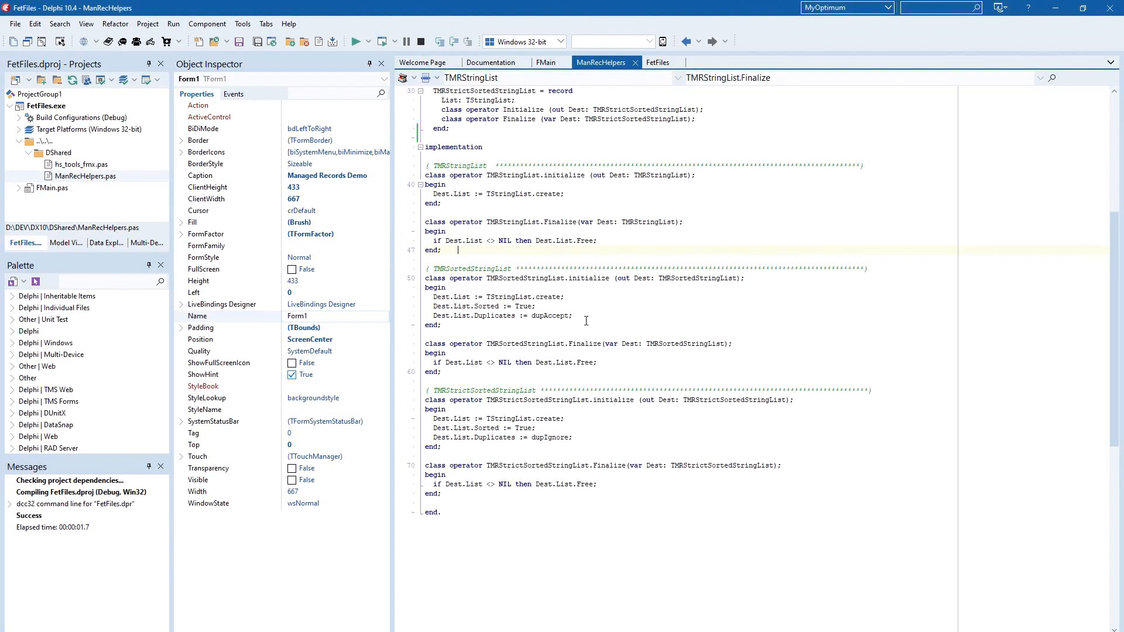